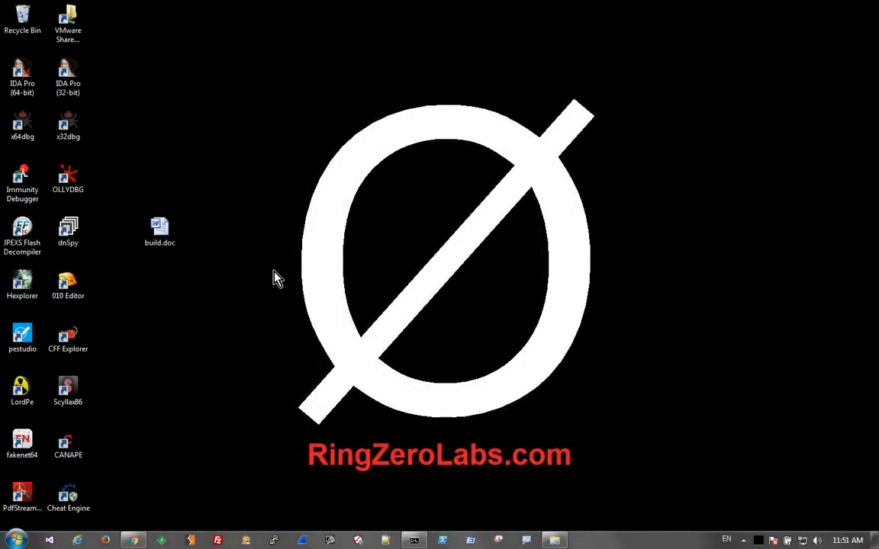
mouse_move(272, 275)
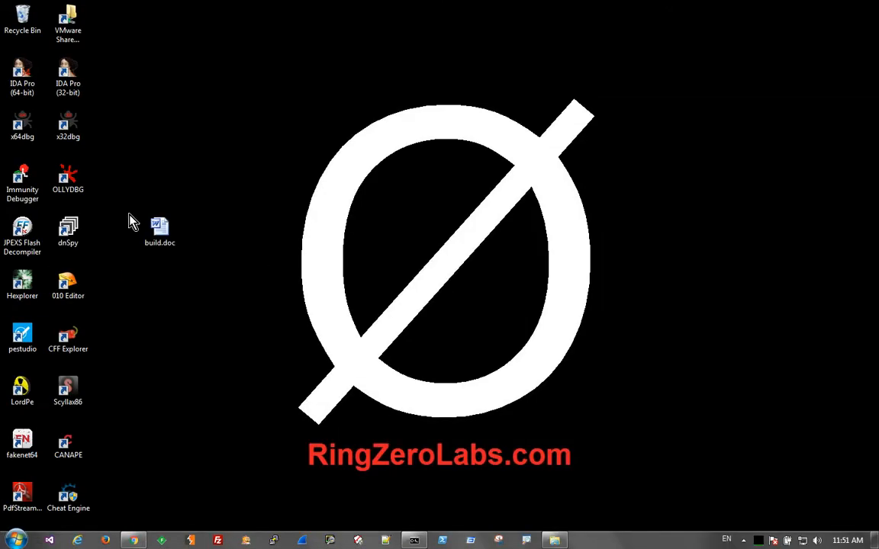
Step: Run OfficeMalScanner.exe on C:\Users\User\Desktop\build.doc in info mode to extract its VBA macros
click(159, 229)
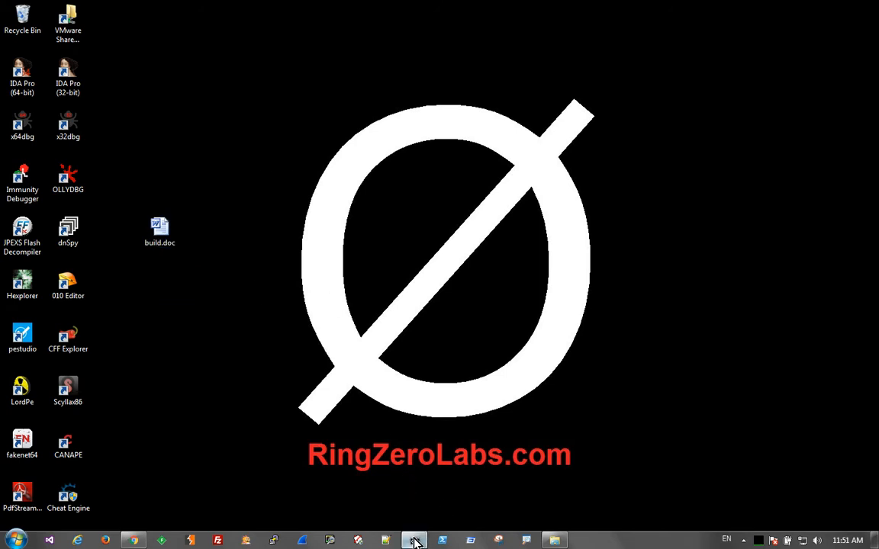
click(415, 540)
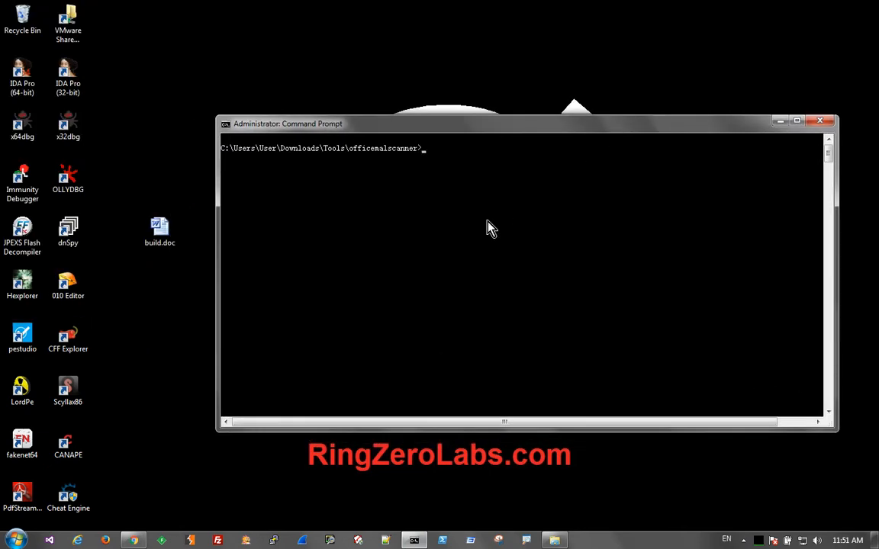
text(OfficeMalScanner.exe)
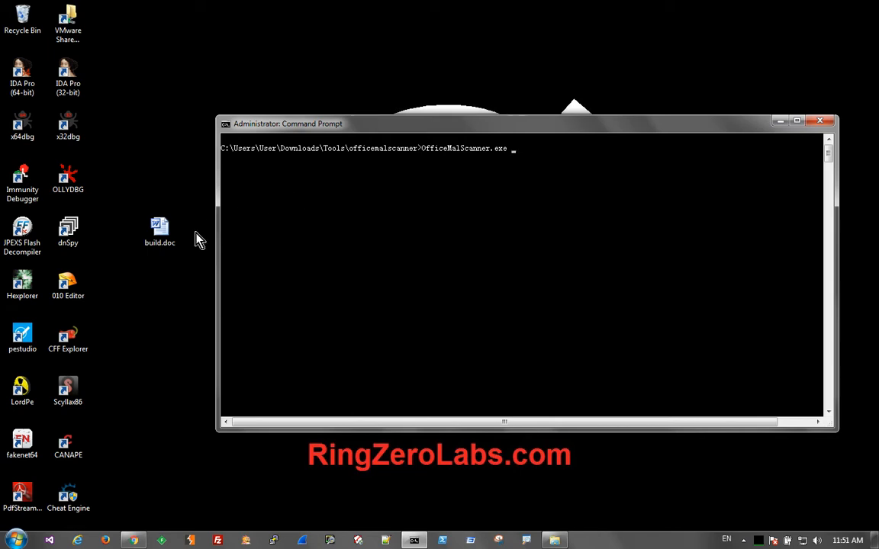
text(C:\Users\User\Desktop\build.doc)
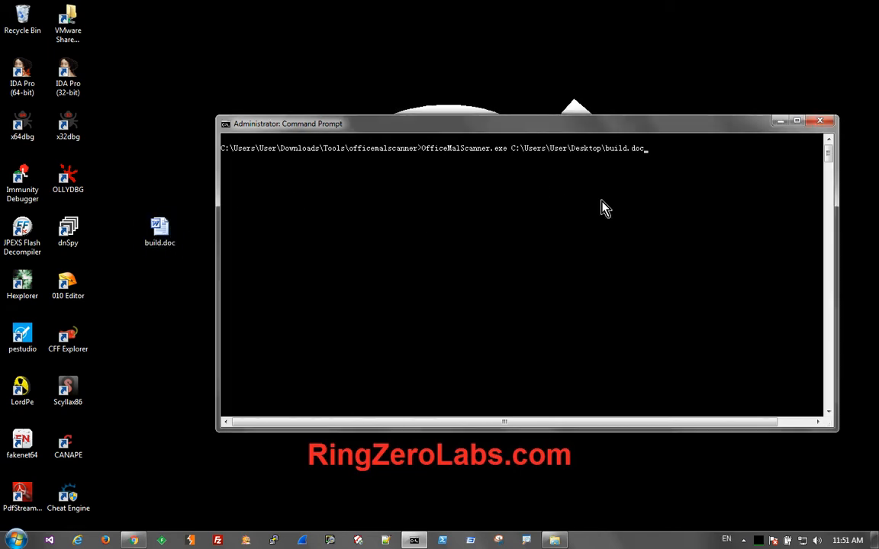
text(info)
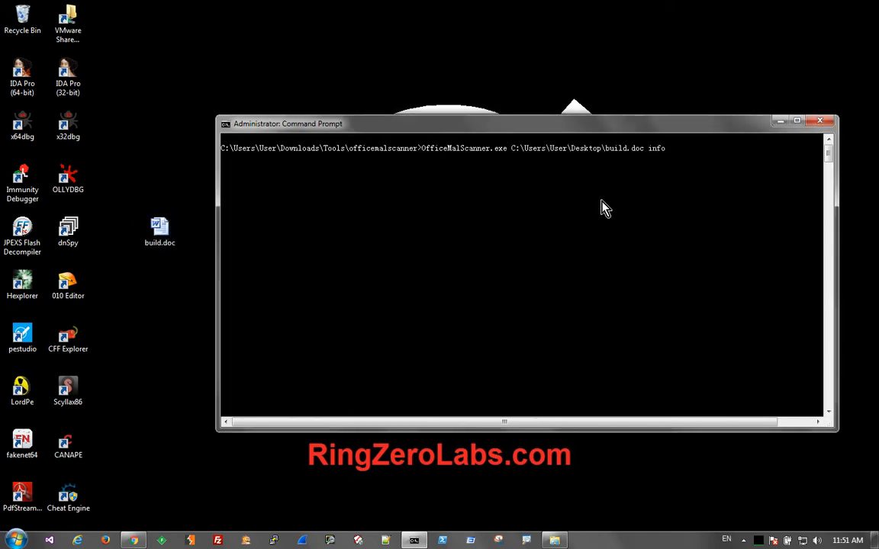
key(enter)
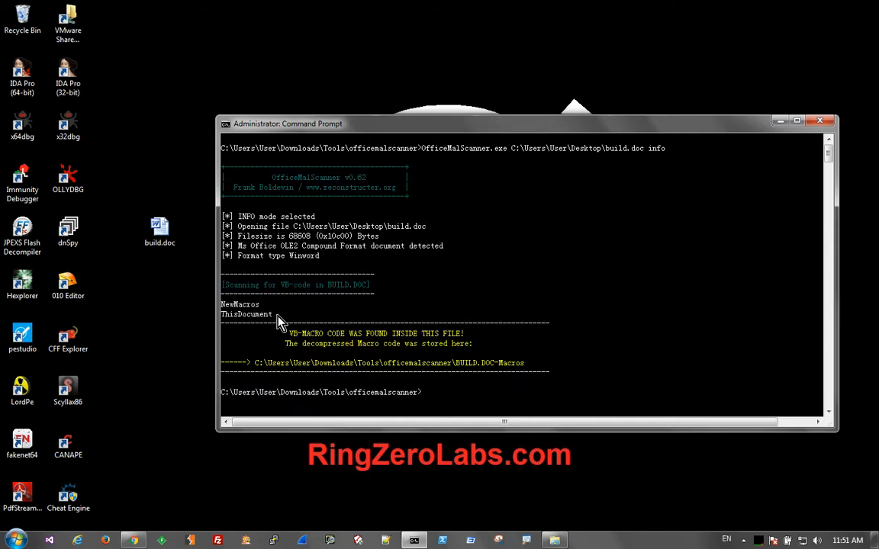
mouse_move(389, 307)
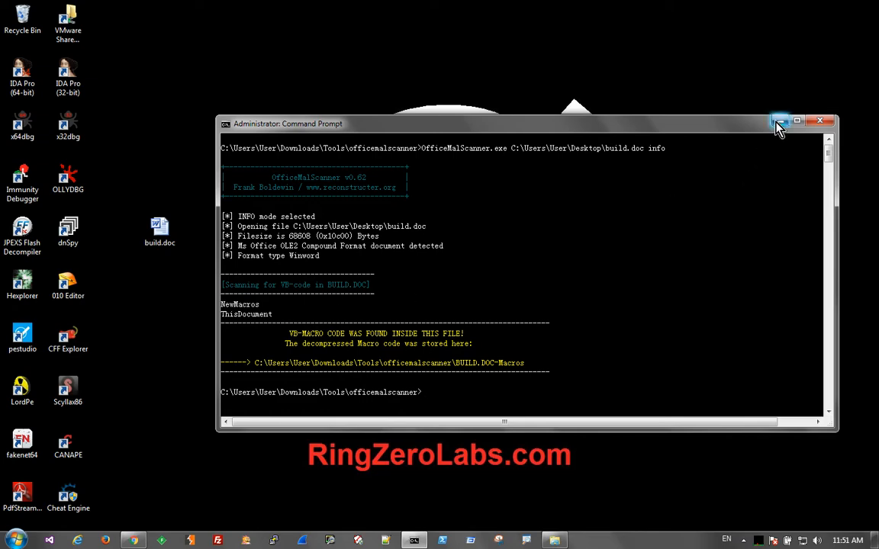
Step: Browse Downloads > Tools > officemalscanner to the BUILD.DOC-Macros folder and bring up ThisDocument's context menu
double_click(21, 17)
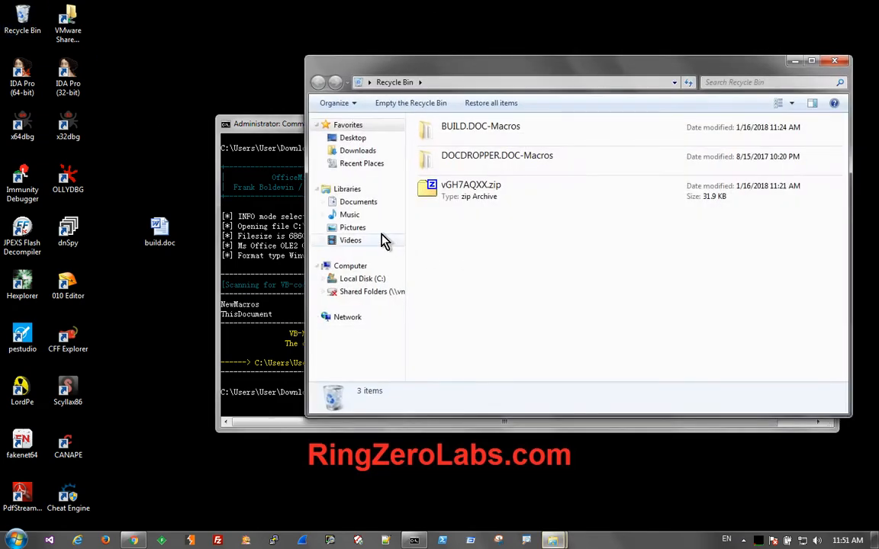
click(357, 151)
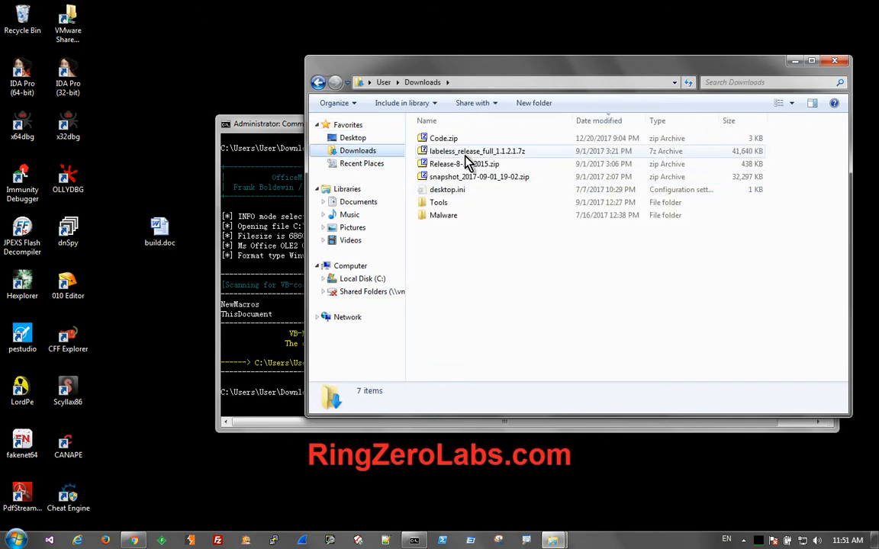
double_click(438, 202)
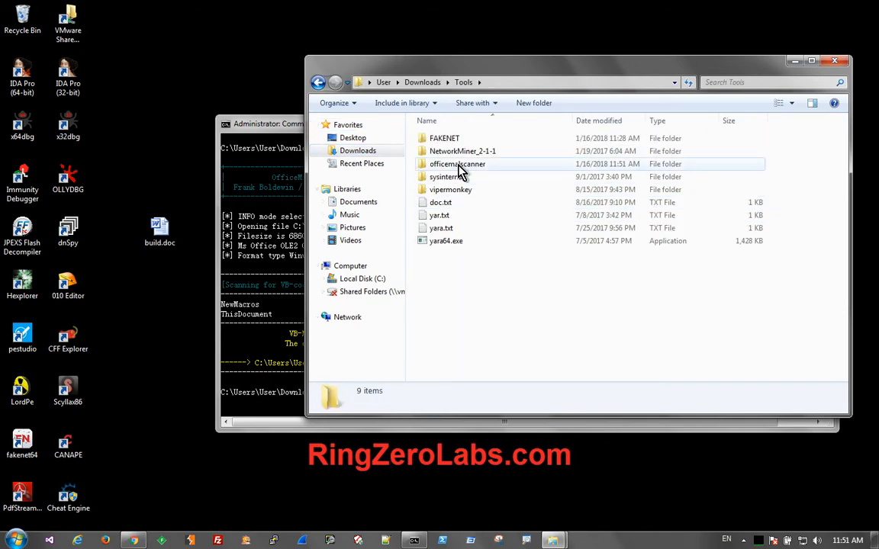
double_click(457, 165)
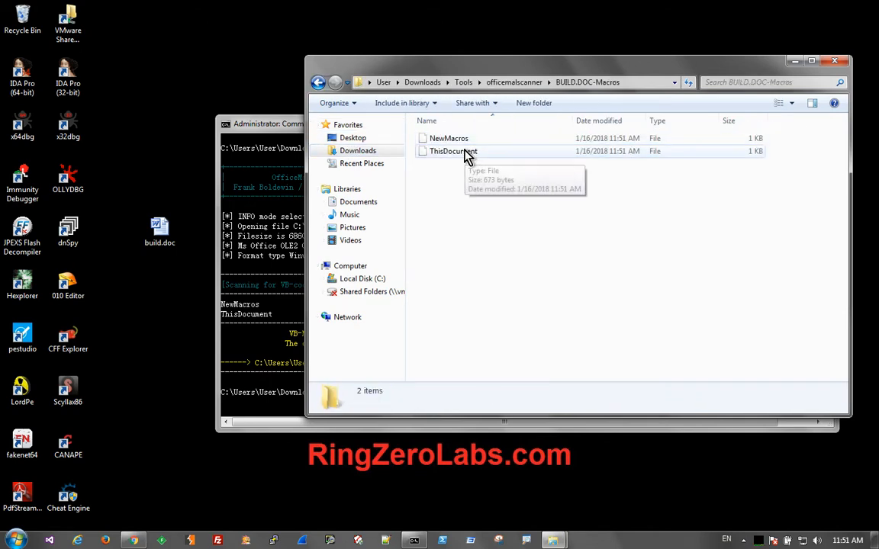
right_click(450, 151)
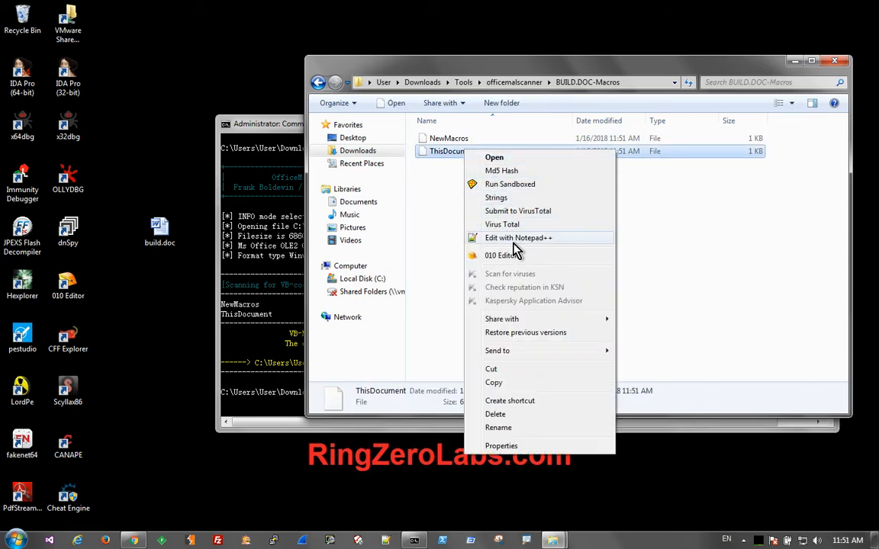
Step: View ThisDocument's Document_Open code and NewMacros' greeting box in Notepad++, closing each afterwards
click(518, 238)
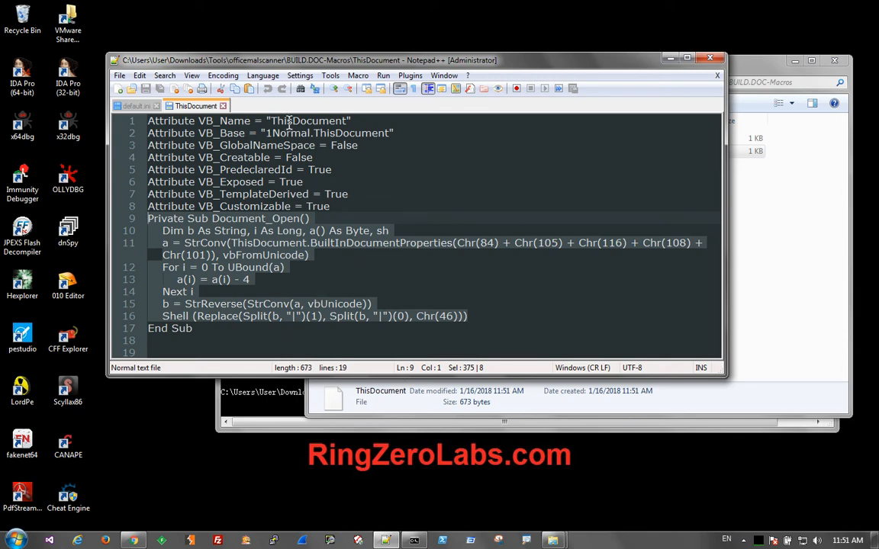
mouse_move(711, 58)
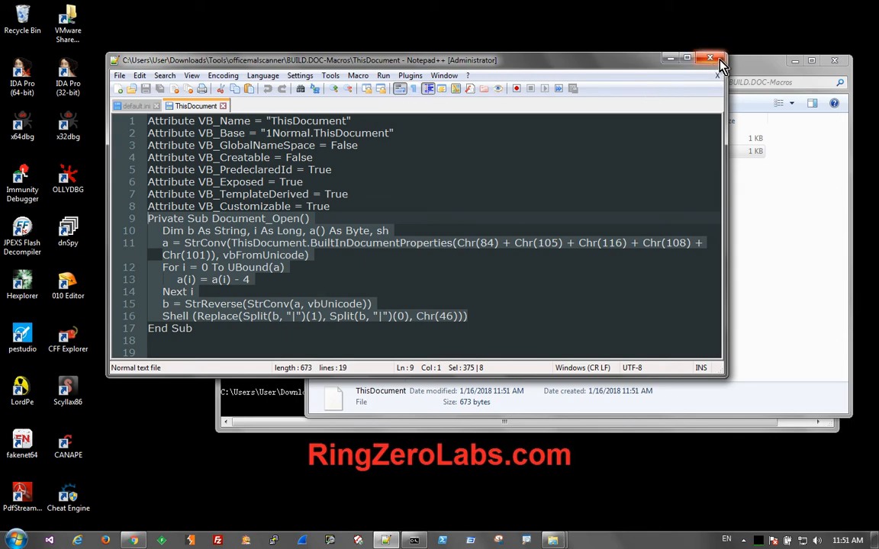
click(709, 60)
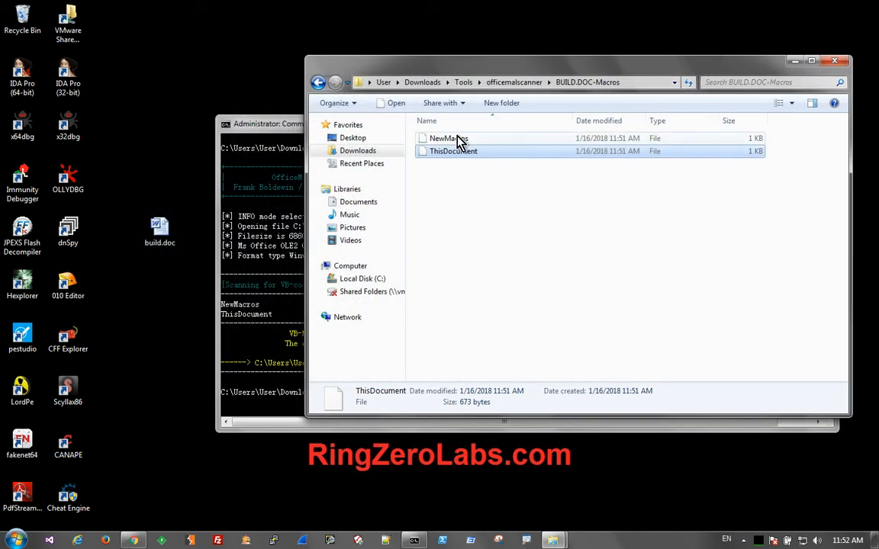
right_click(446, 137)
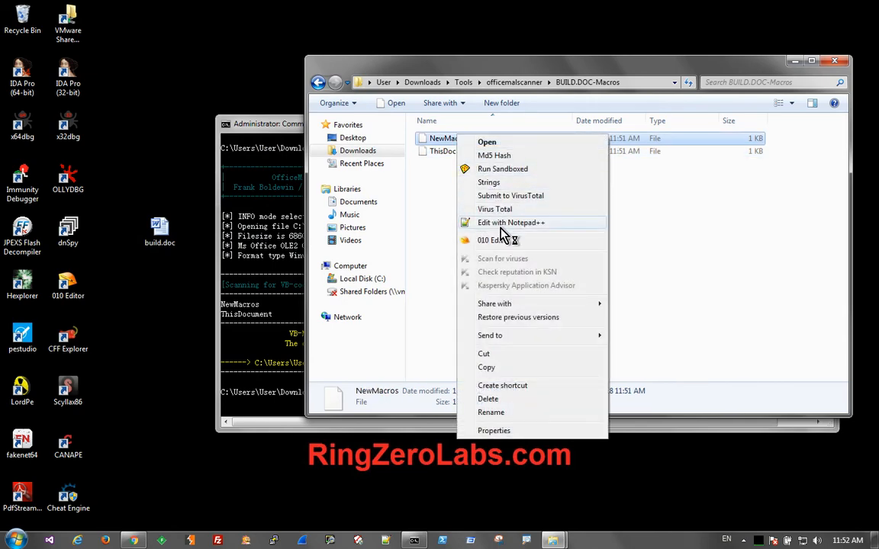
click(510, 223)
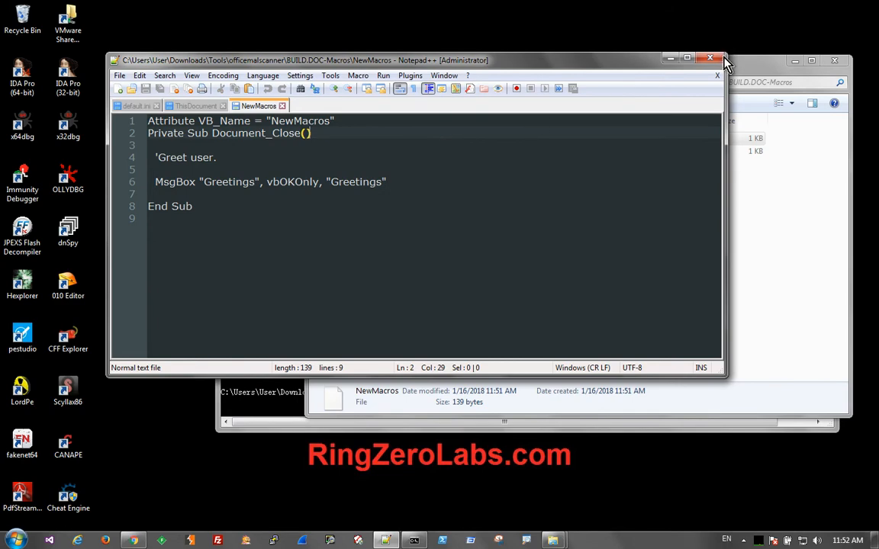
click(707, 58)
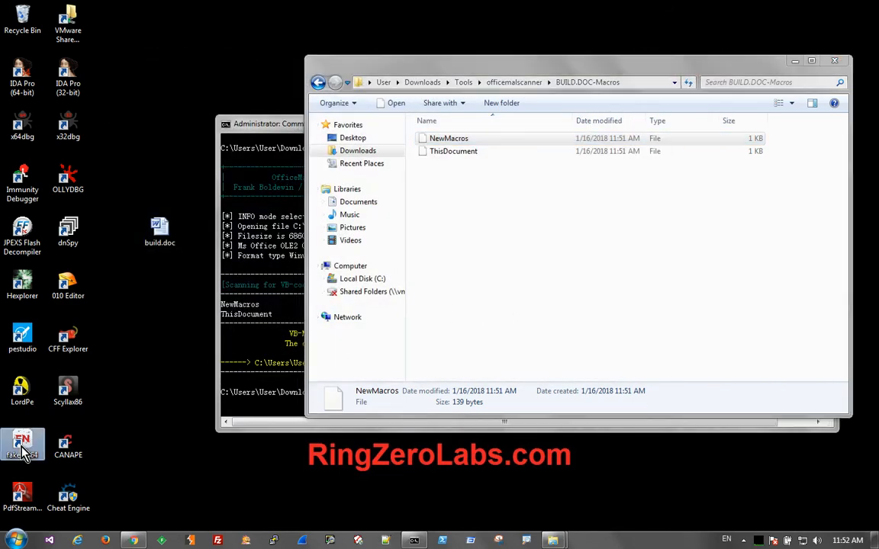
Step: Run build.doc from the desktop sandboxed in DefaultBox, launching Word
click(448, 137)
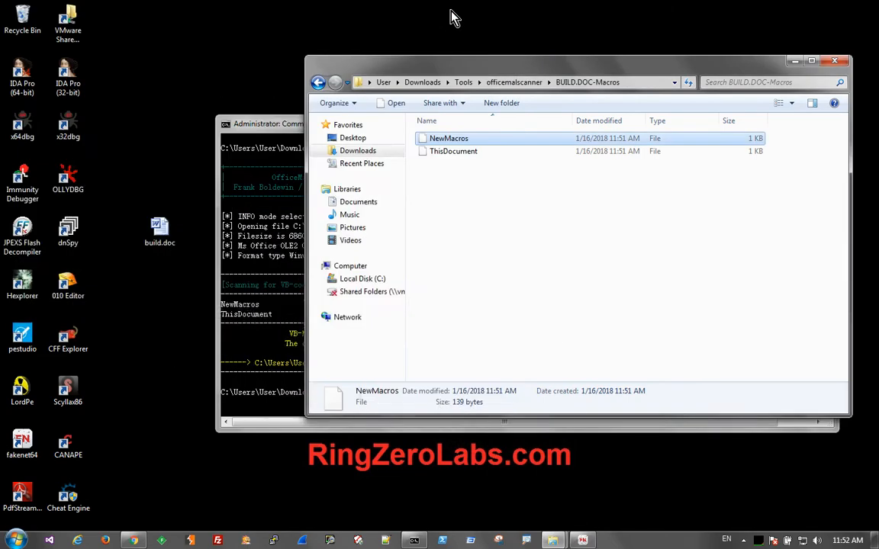
mouse_move(197, 273)
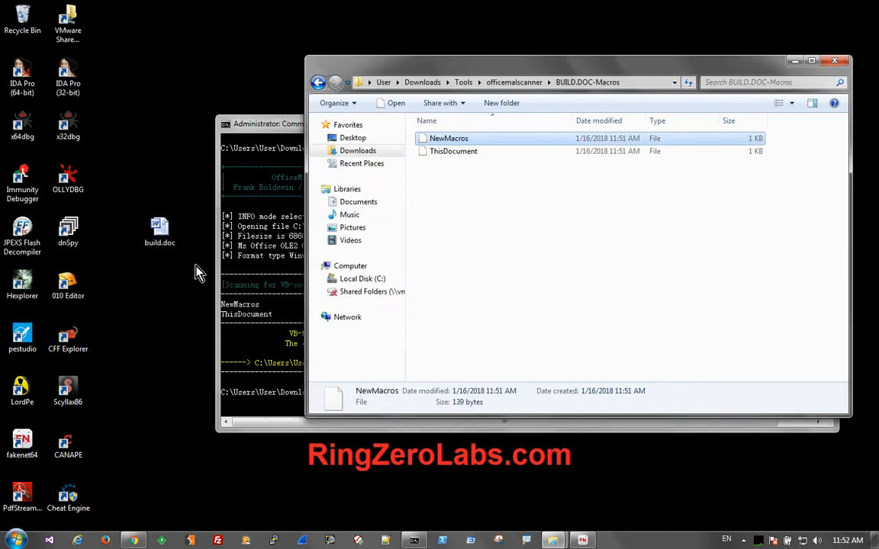
right_click(159, 232)
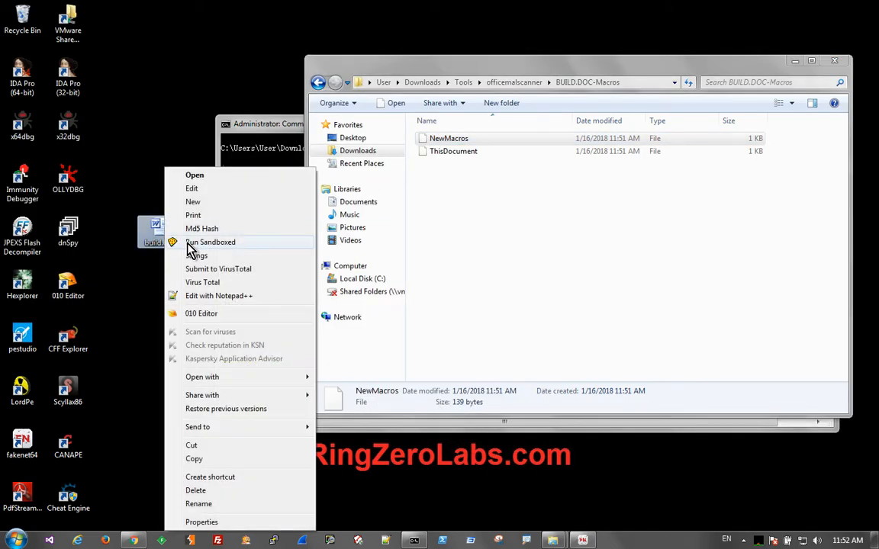
click(210, 241)
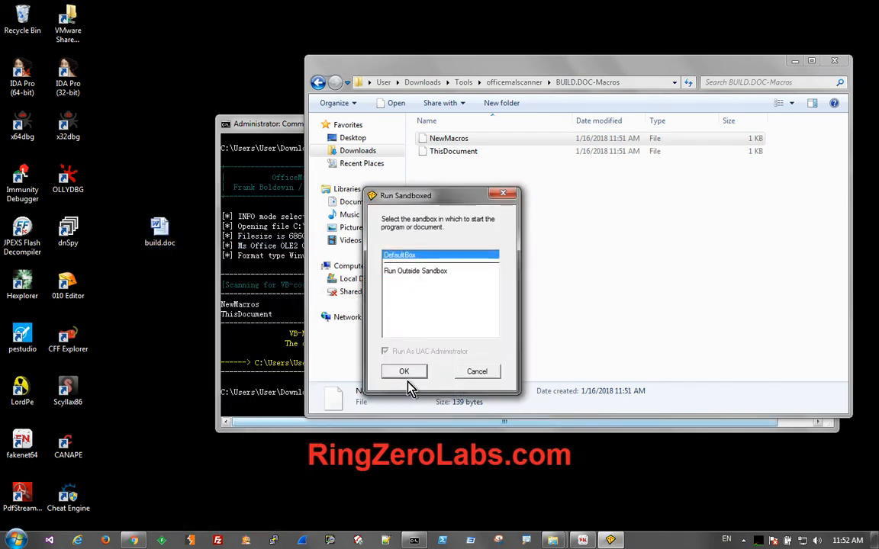
click(402, 372)
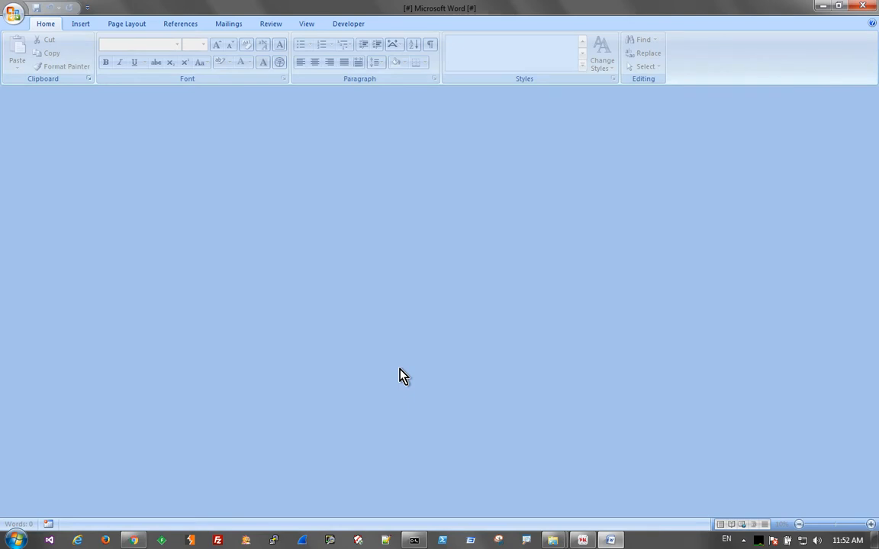
mouse_move(745, 433)
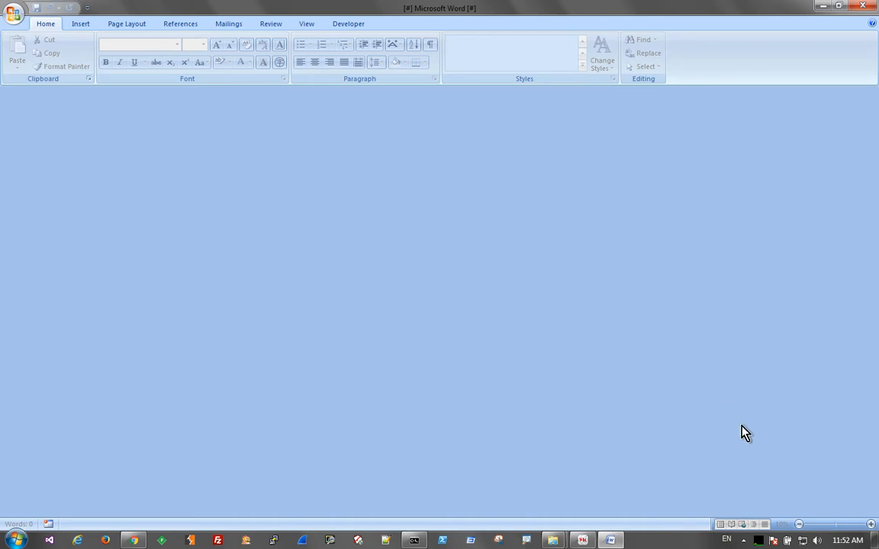
click(772, 540)
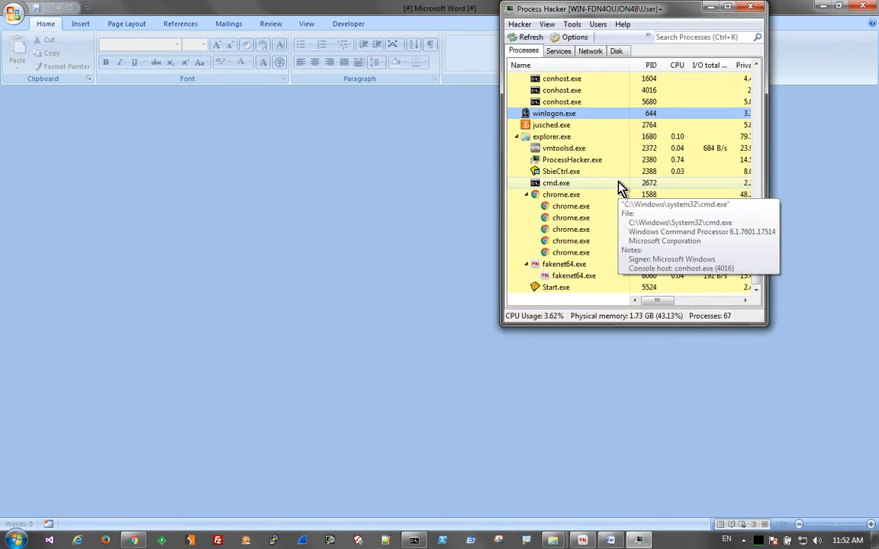
mouse_move(456, 254)
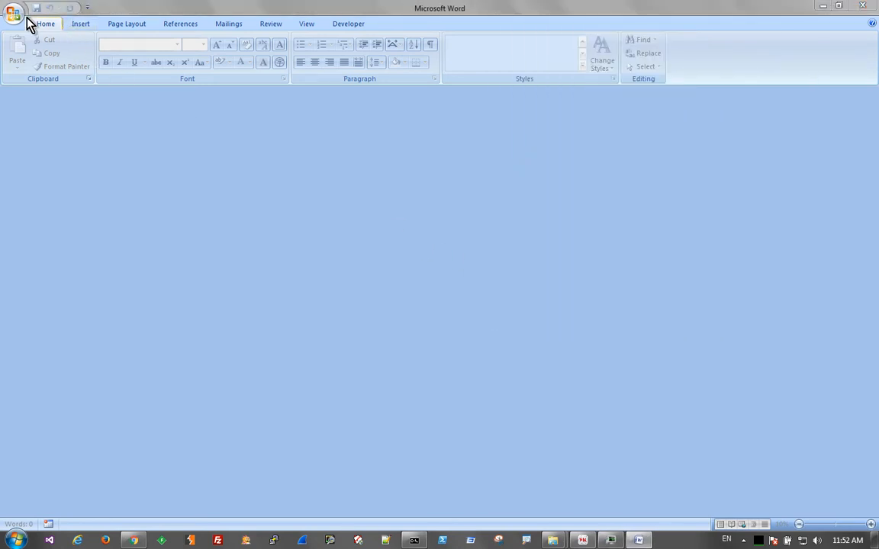
Step: Load build.doc from Recent Documents and enable its blocked macro content via the Security Warning options
click(13, 9)
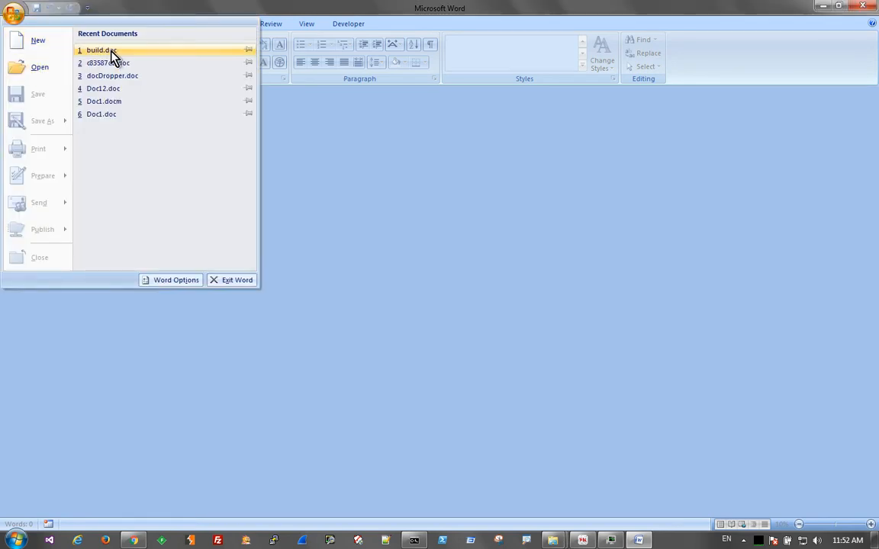
click(101, 49)
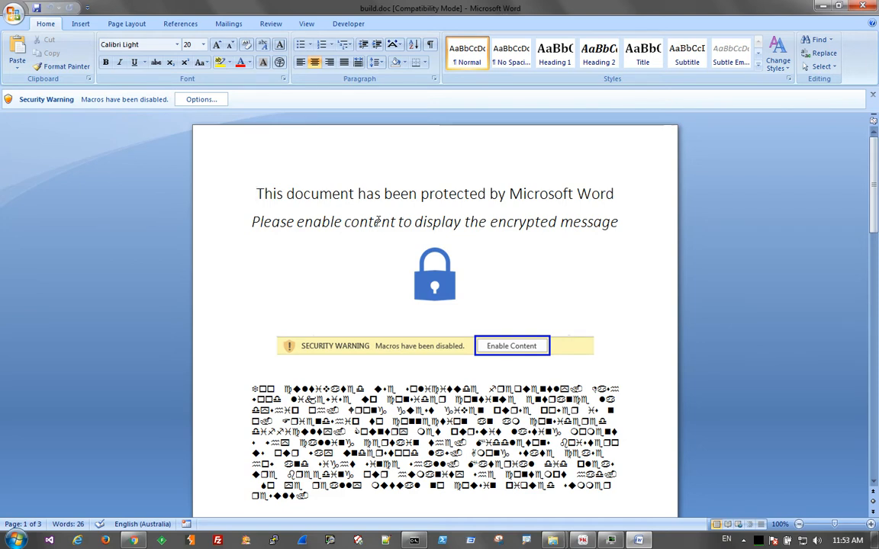
mouse_move(376, 221)
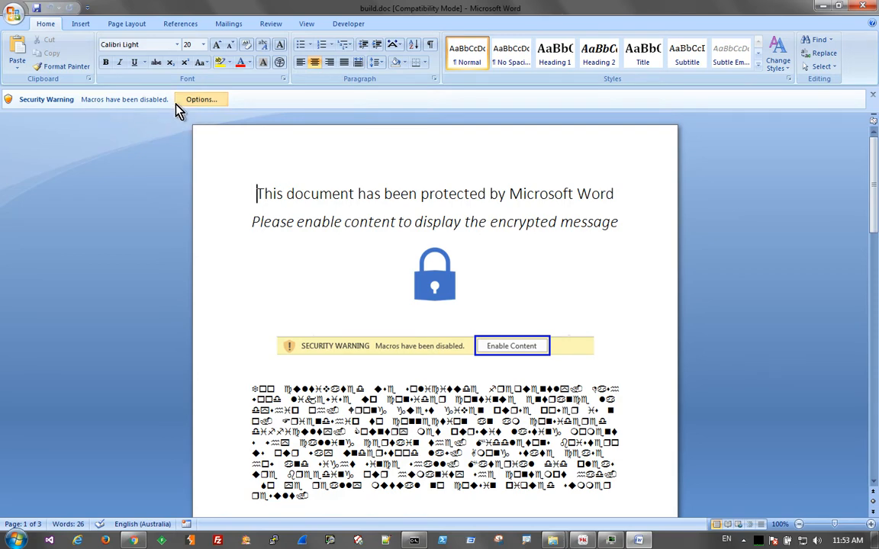
click(201, 99)
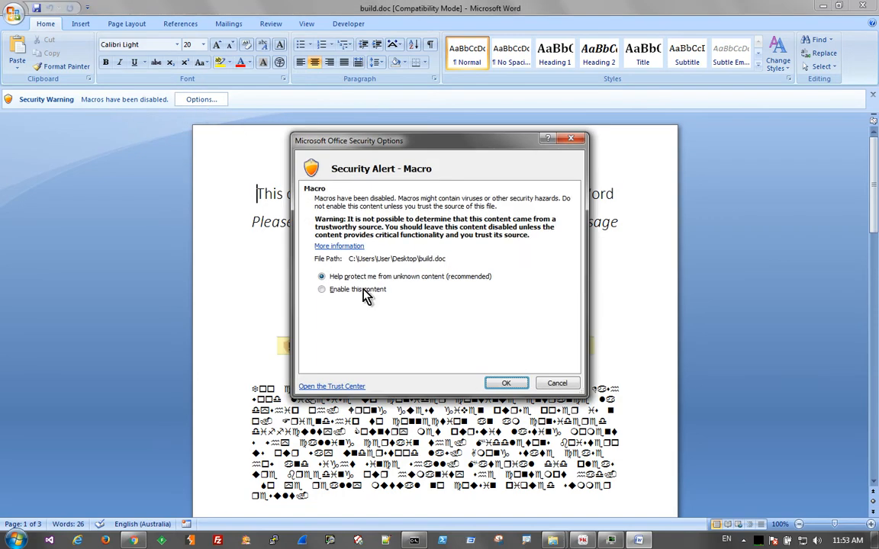
click(556, 383)
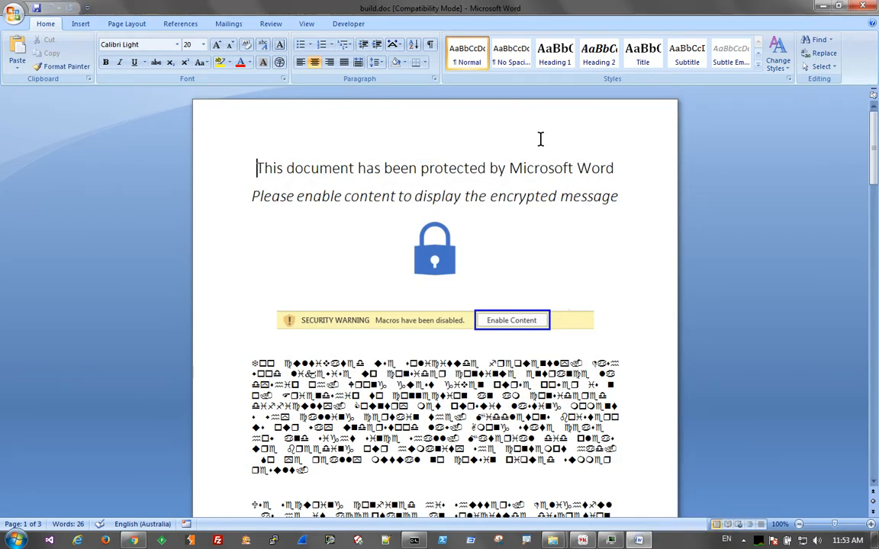
Step: Show ThisDocument's Document_Open procedure in the Visual Basic editor and select its document-property name
click(347, 25)
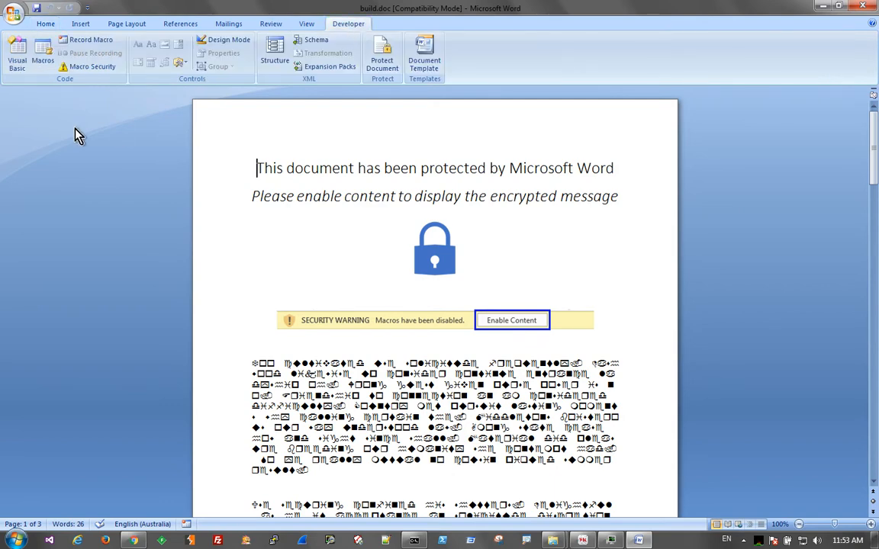
click(17, 54)
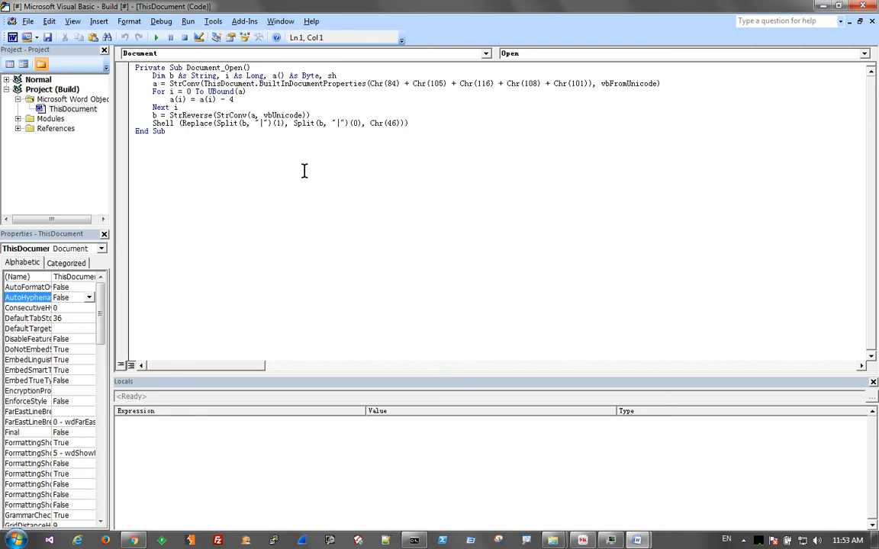
drag(140, 91, 409, 122)
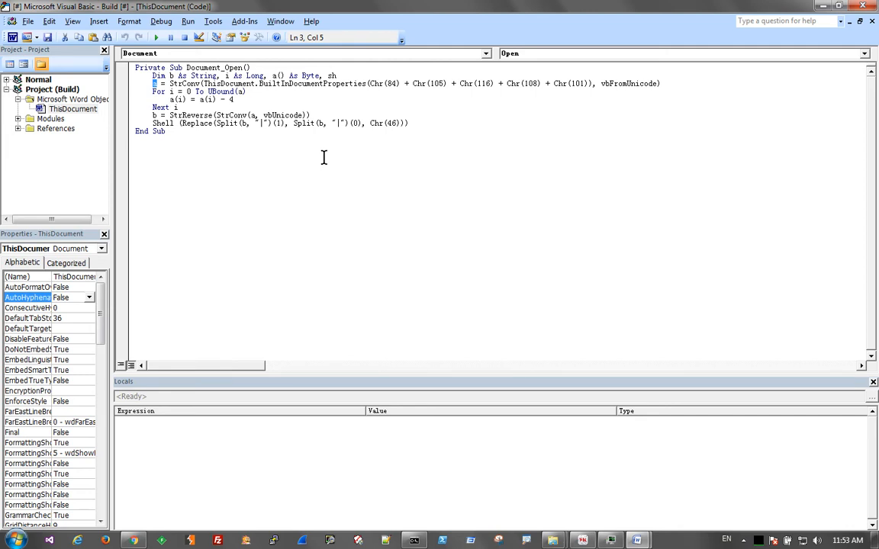
mouse_move(367, 67)
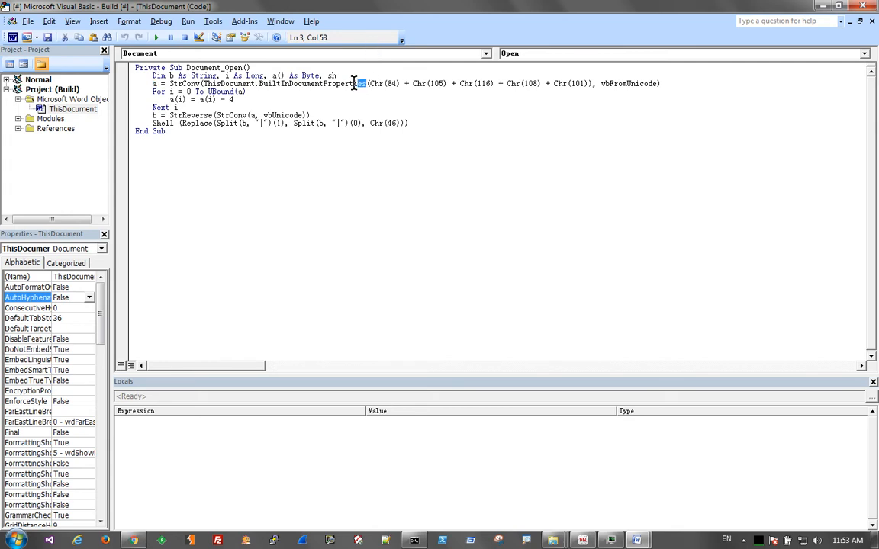
double_click(311, 82)
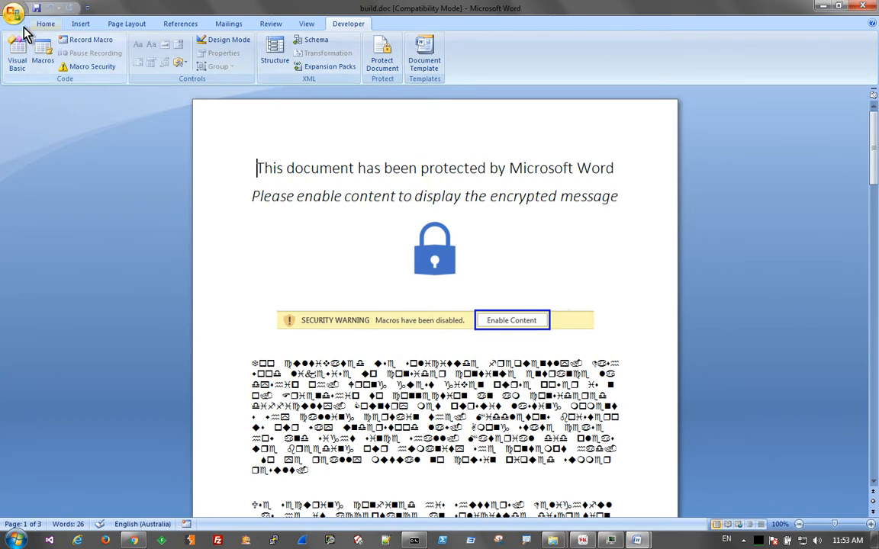
Step: Start revealing build.doc's properties from the Office button to reach its scrambled Title
click(15, 13)
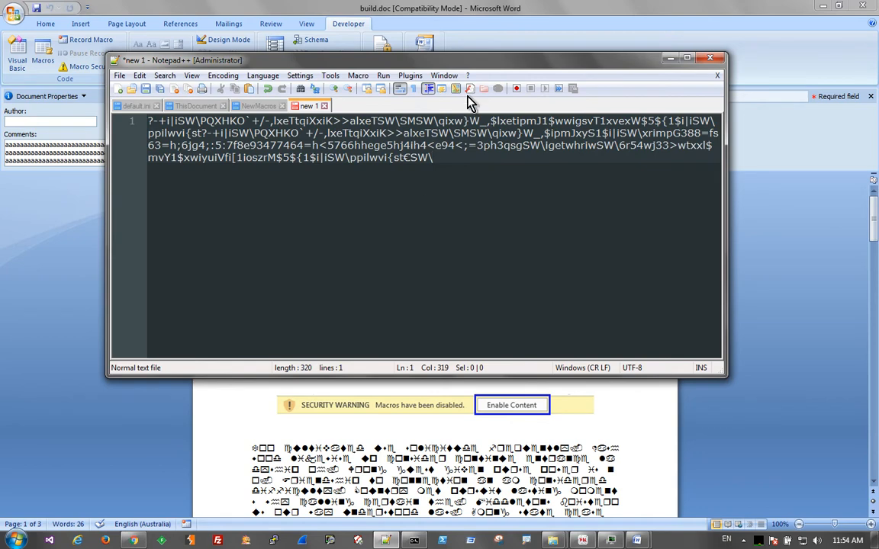
mouse_move(637, 540)
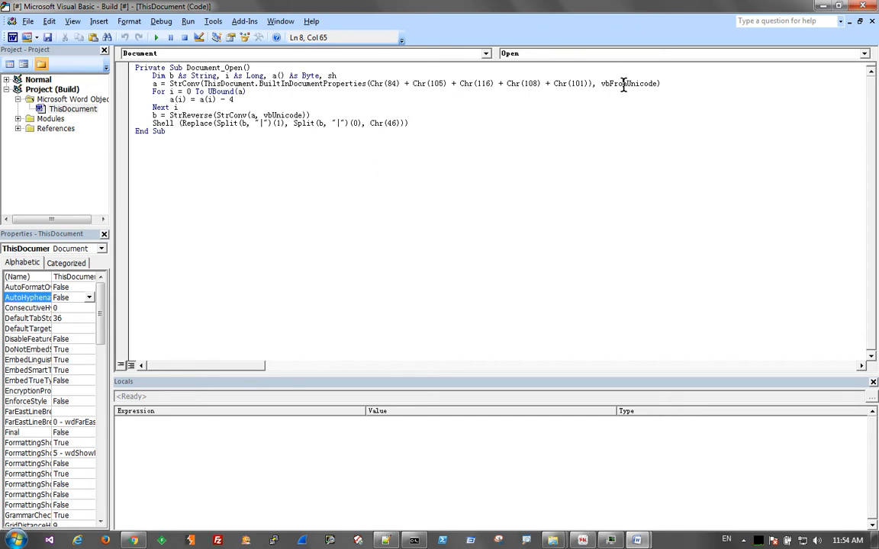
double_click(628, 82)
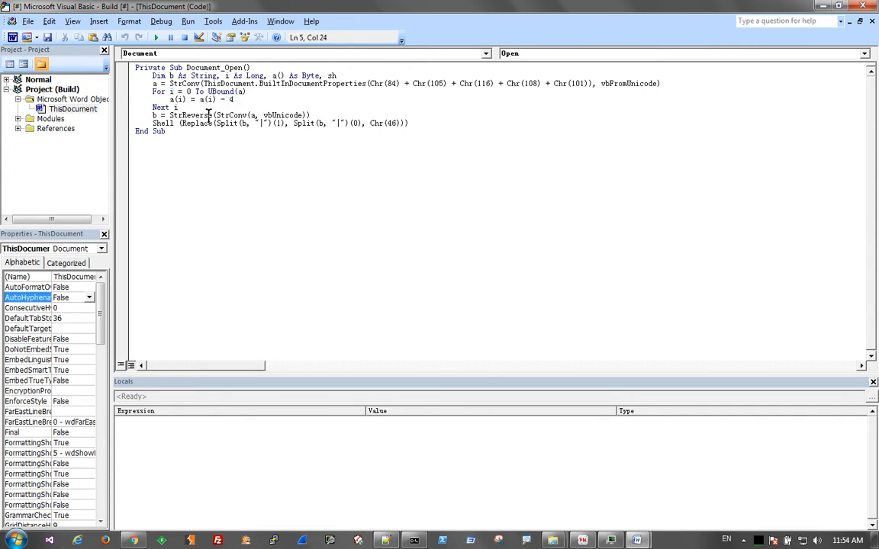
double_click(191, 116)
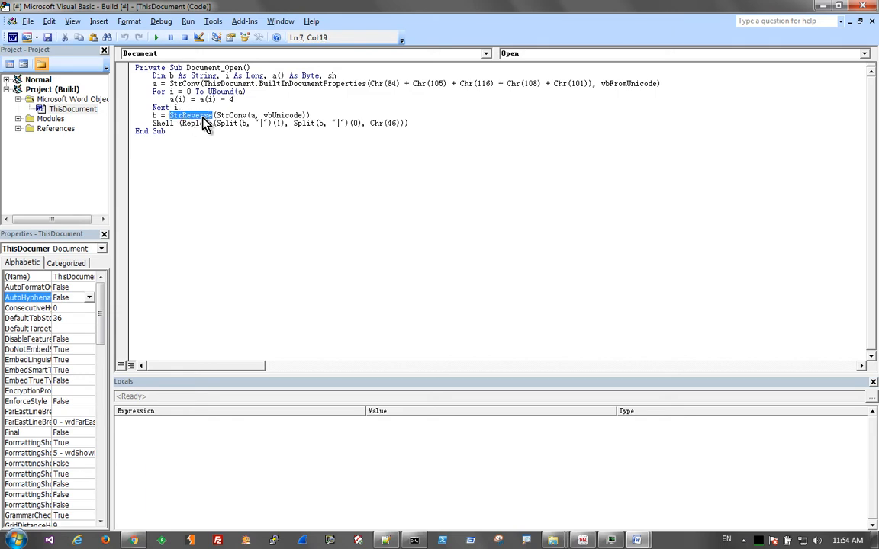
click(252, 115)
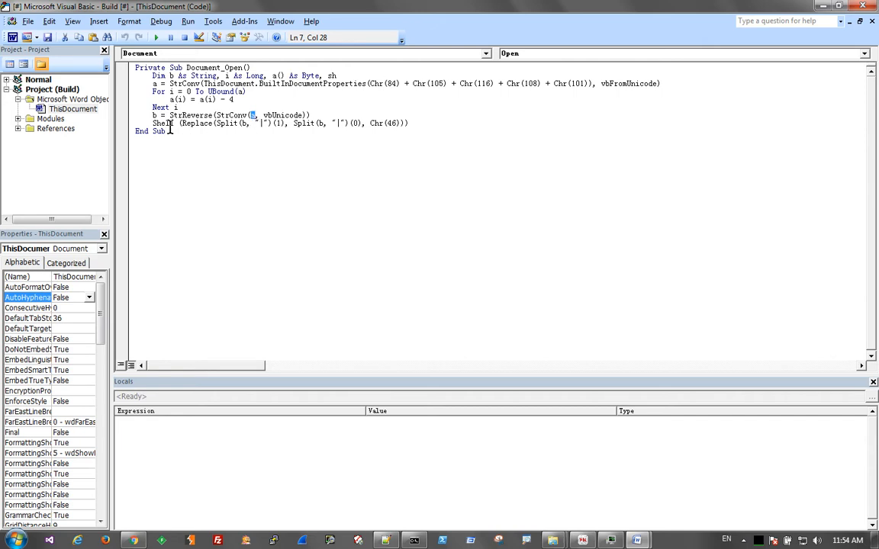
double_click(162, 122)
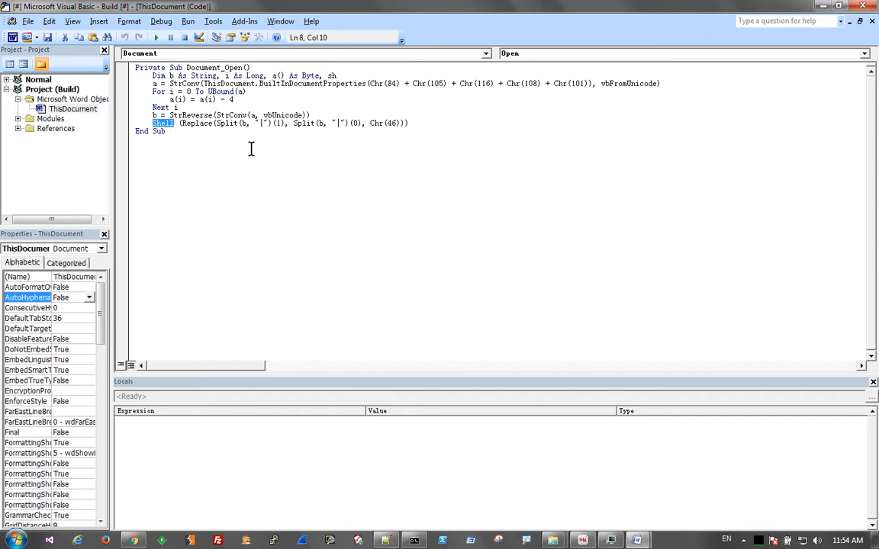
mouse_move(805, 47)
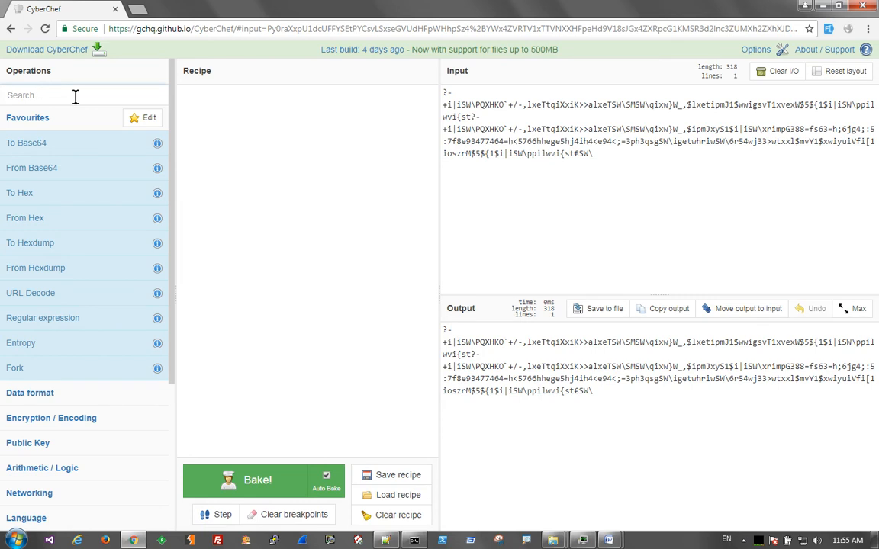
Step: Add a SUB operation with key 4 to the CyberChef recipe for the title string
text(sub)
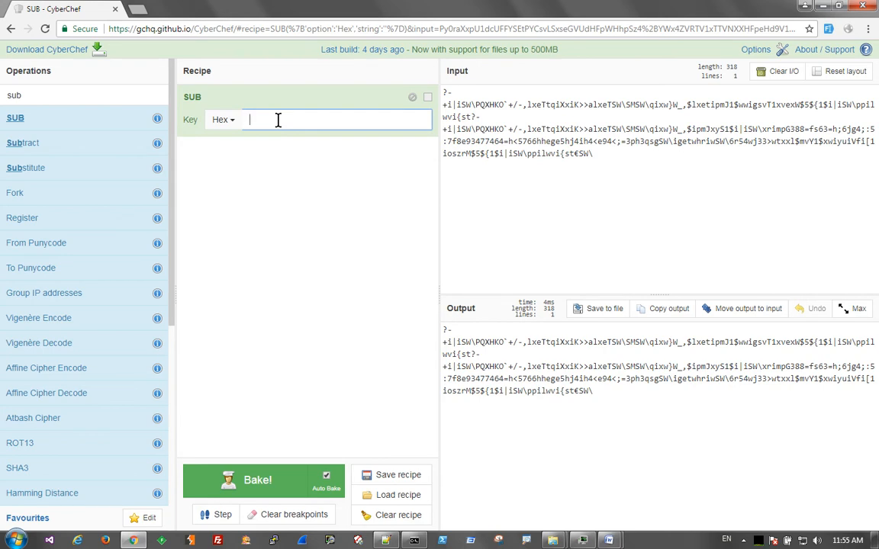
text(4)
click(83, 96)
text(rev)
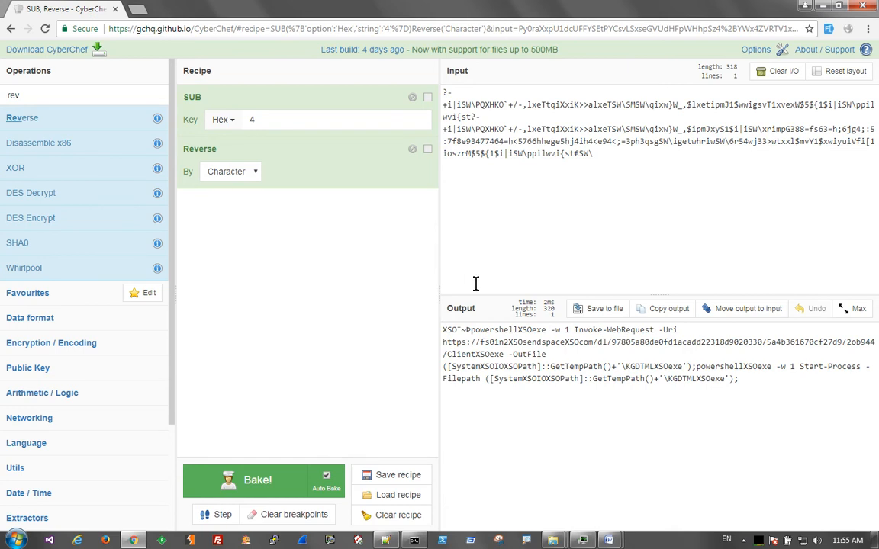
mouse_move(567, 358)
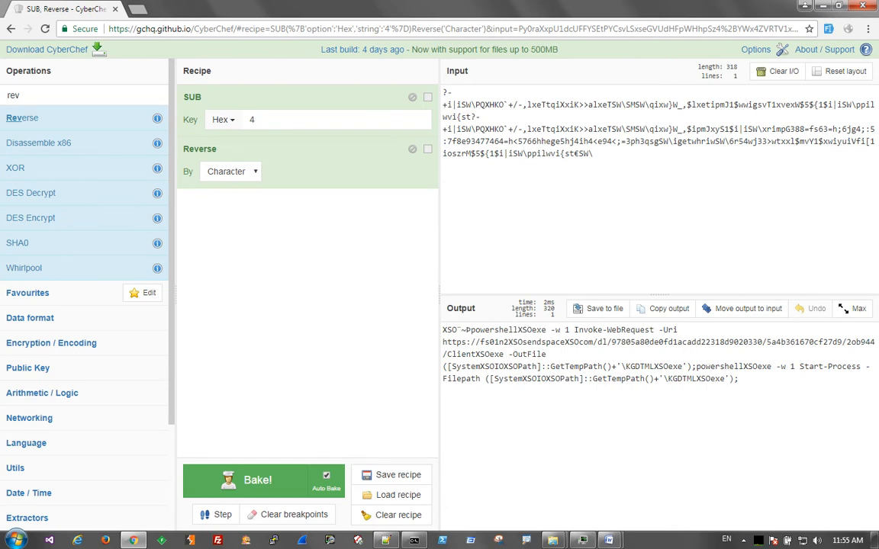
double_click(532, 329)
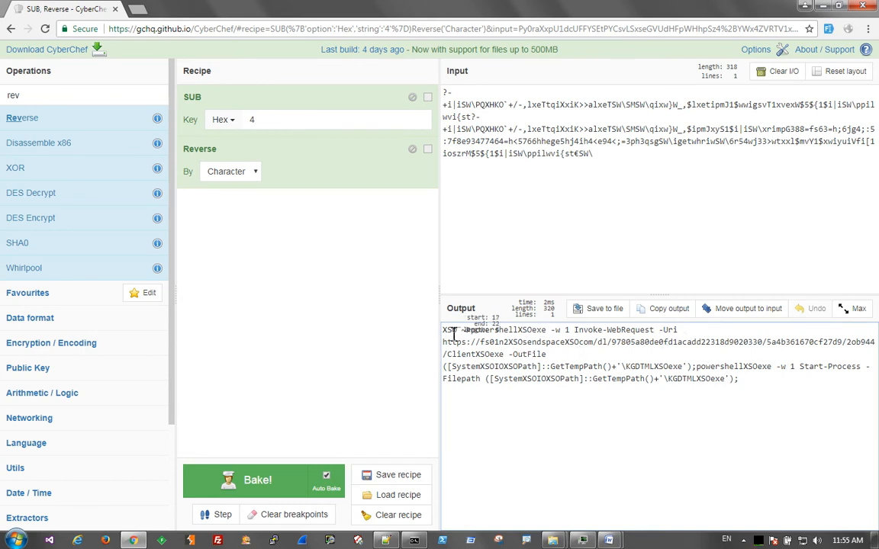
drag(443, 342, 485, 354)
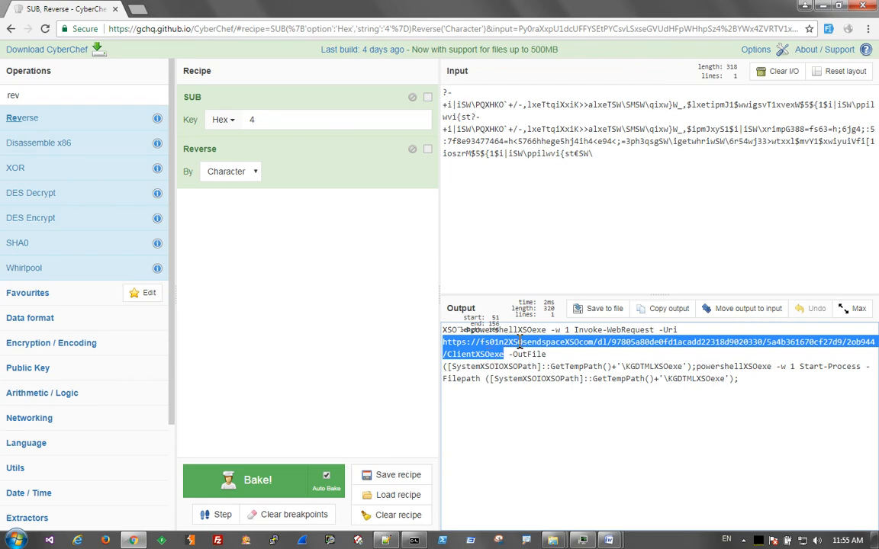
mouse_move(476, 366)
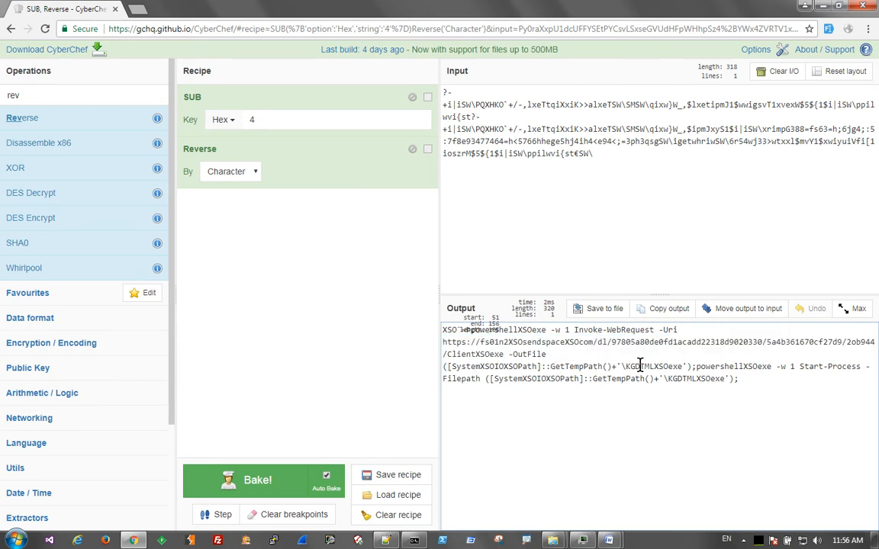
double_click(656, 366)
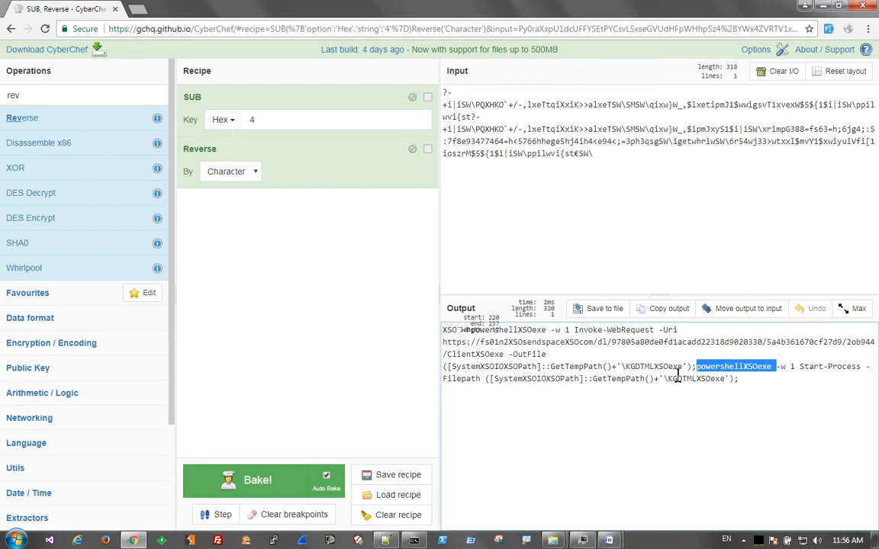
double_click(696, 378)
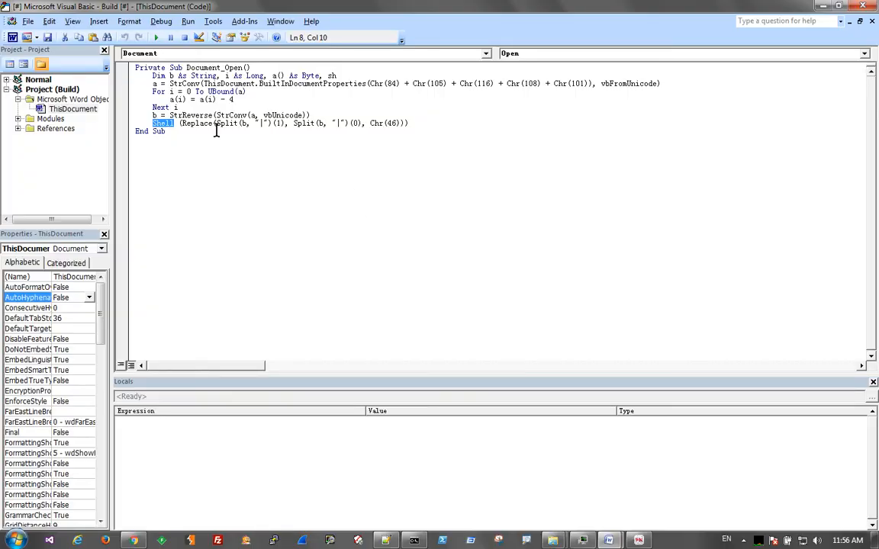
Step: Add 'c = Replace(Split(b, "|")(1), Split(b, "|")(0), Chr(46))' and MsgBox after the Shell line, dismissing interim compile errors
click(126, 91)
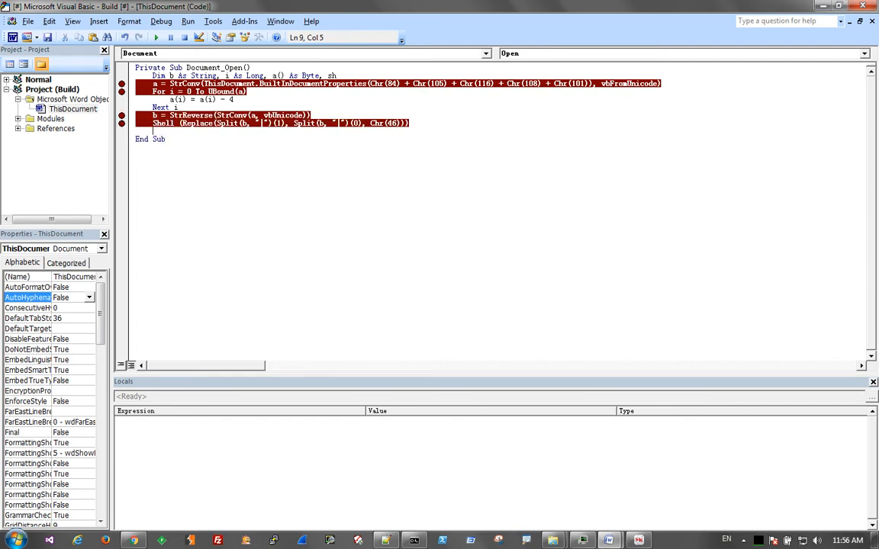
text(c =)
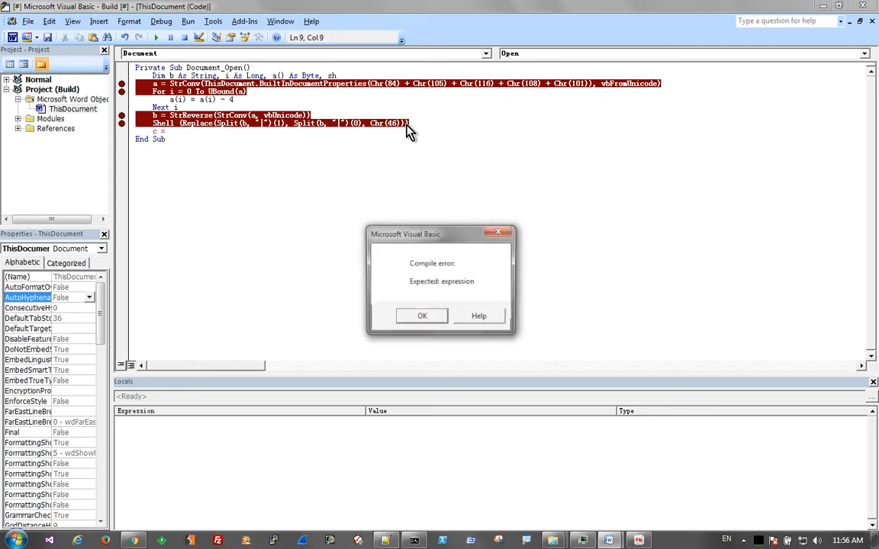
click(421, 315)
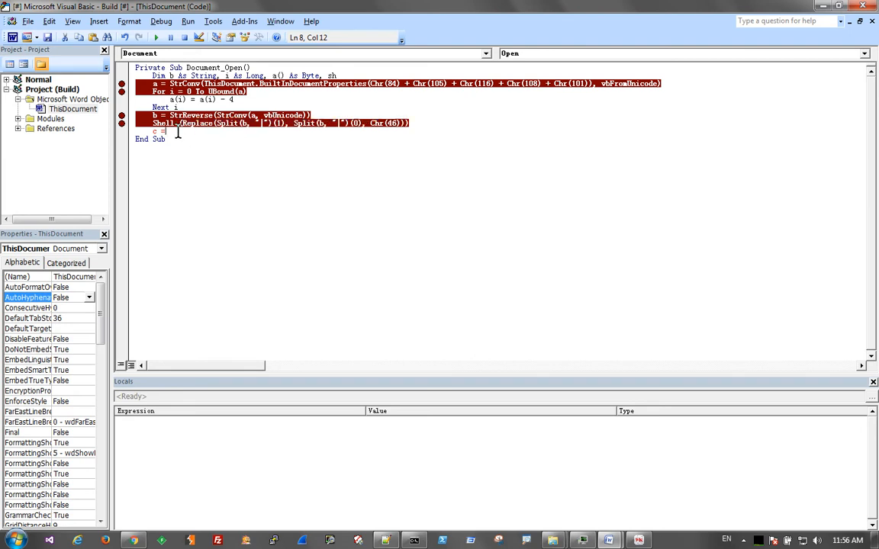
text(Replace(Split(b, "|")(1), Split(b, "|")(0), Chr(46))))
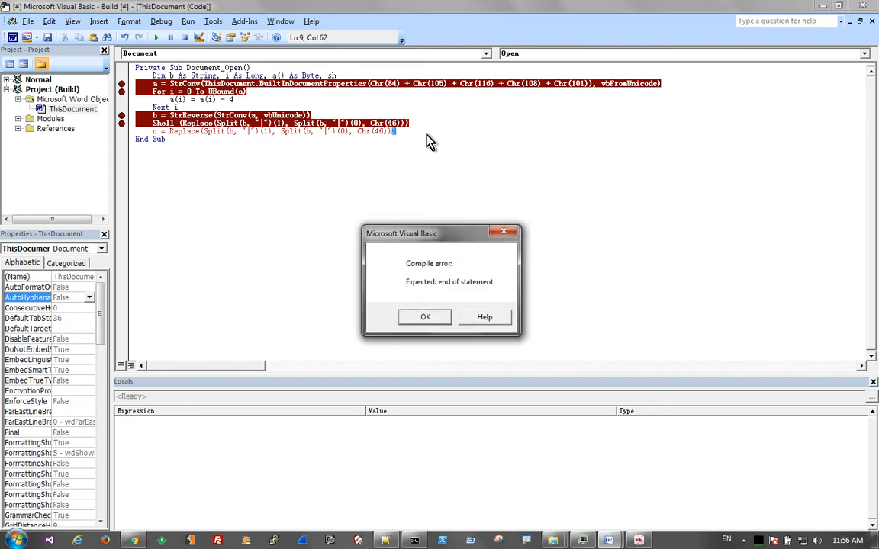
click(424, 315)
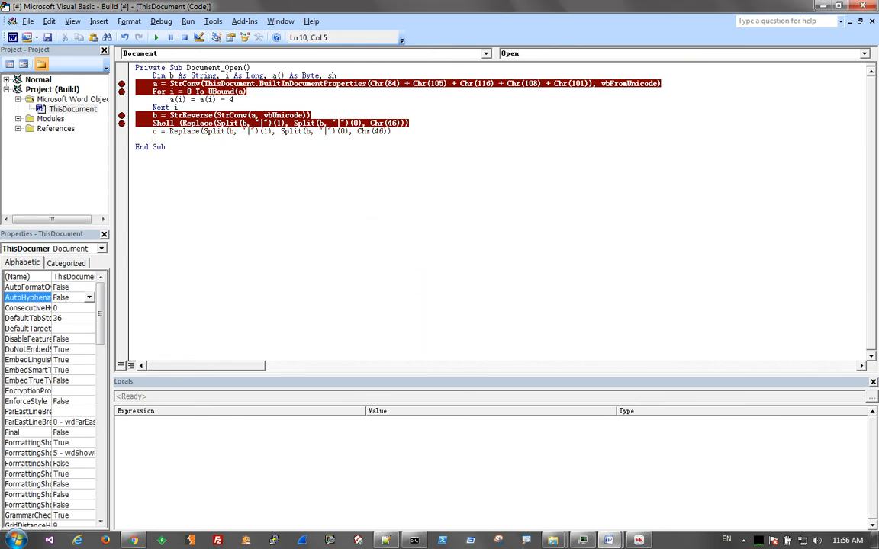
text(MsgBox (c)
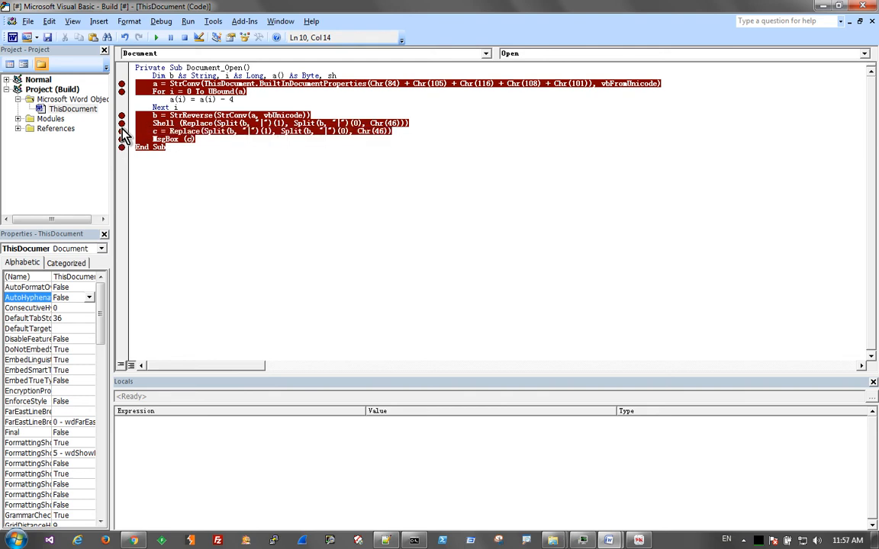
Step: Run Document_Open through each breakpoint, expanding byte array a, until MsgBox shows the decoded PowerShell command
click(155, 37)
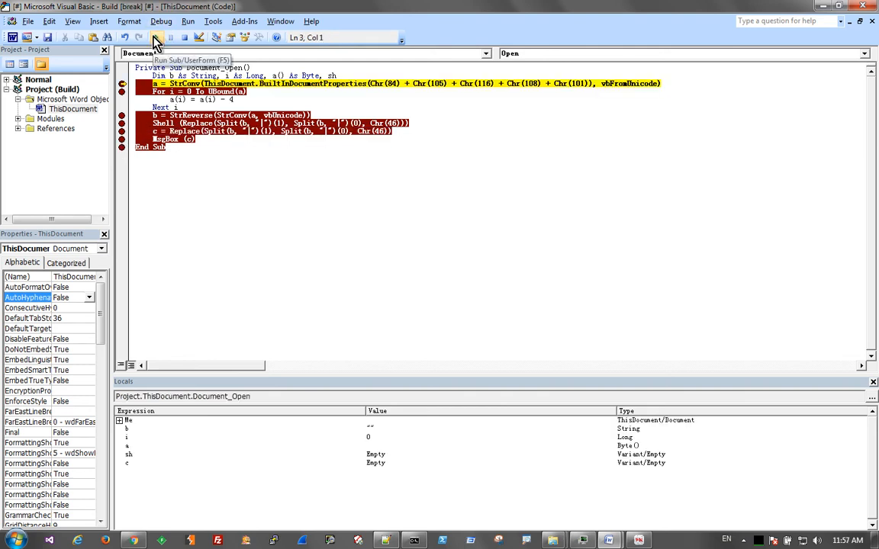
mouse_move(141, 38)
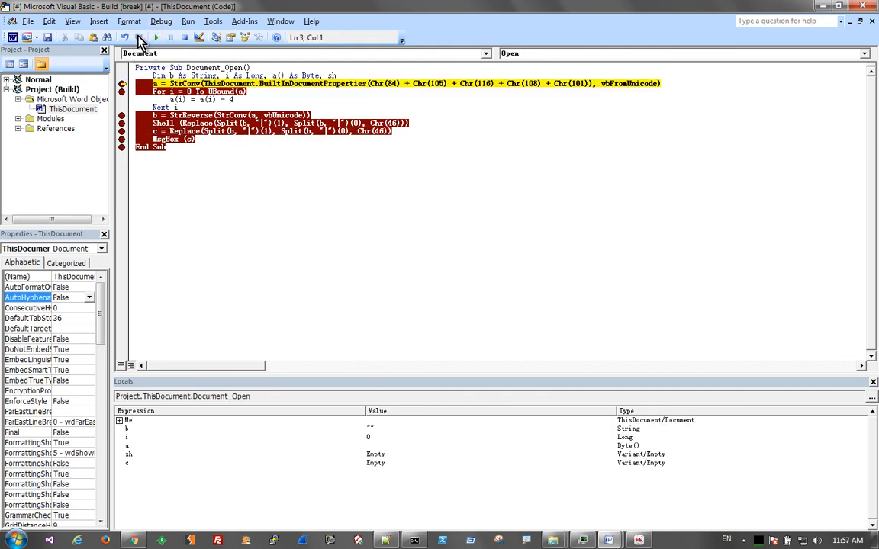
click(155, 37)
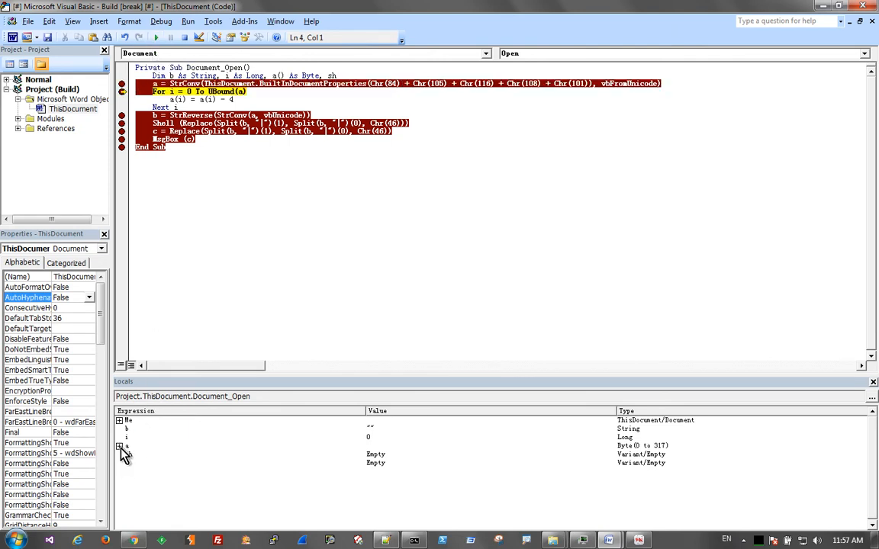
click(119, 446)
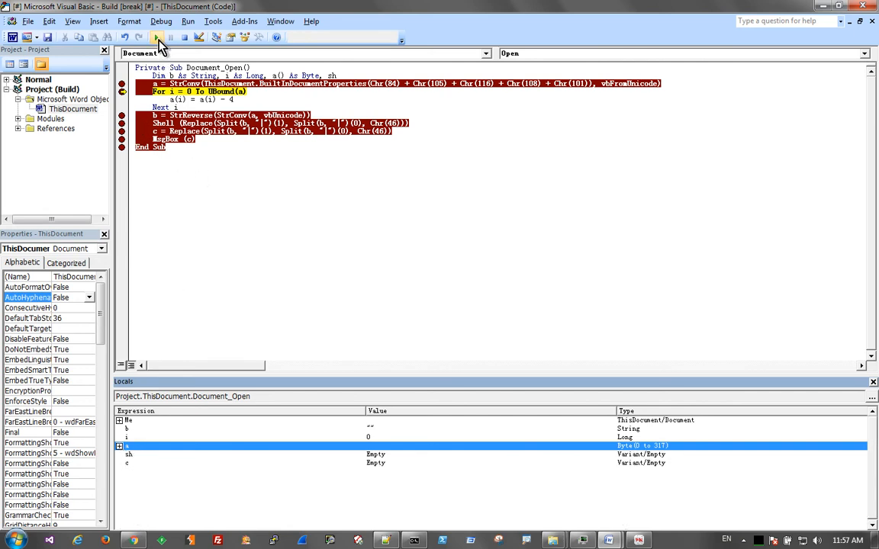
click(158, 37)
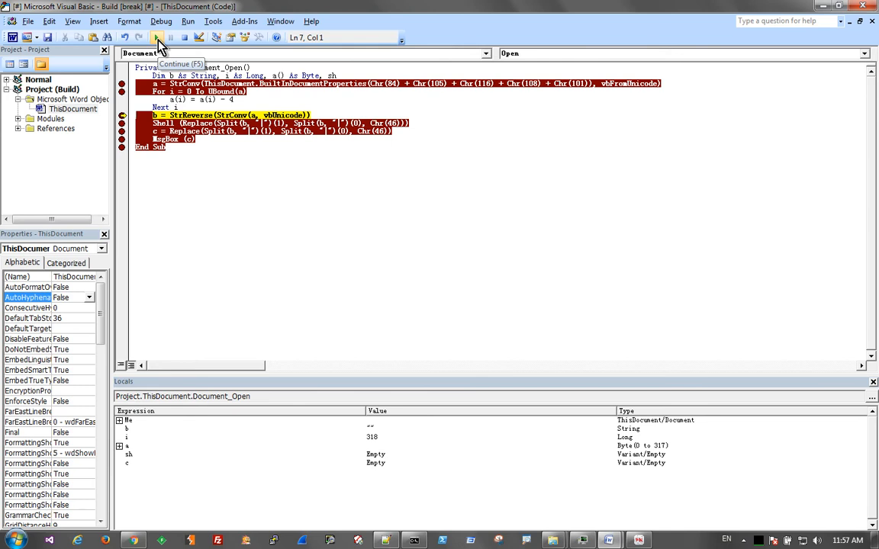
key(F8)
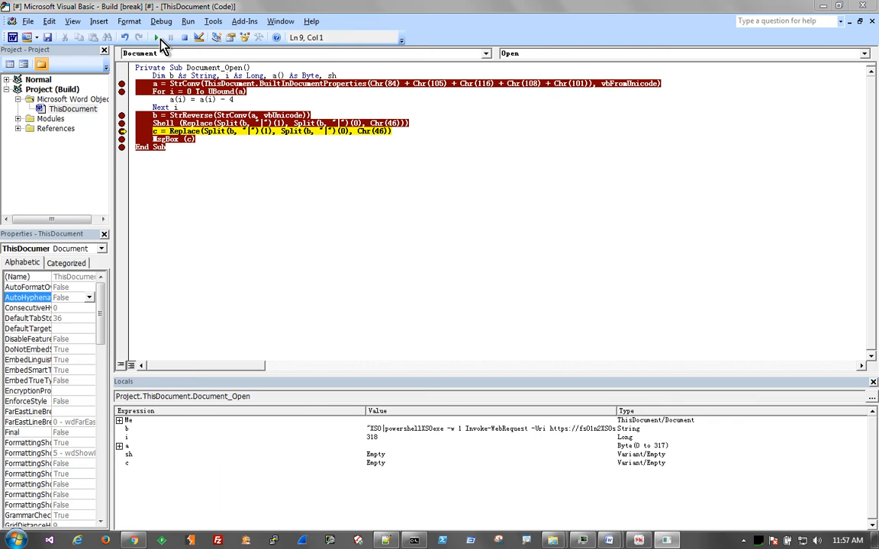
mouse_move(155, 36)
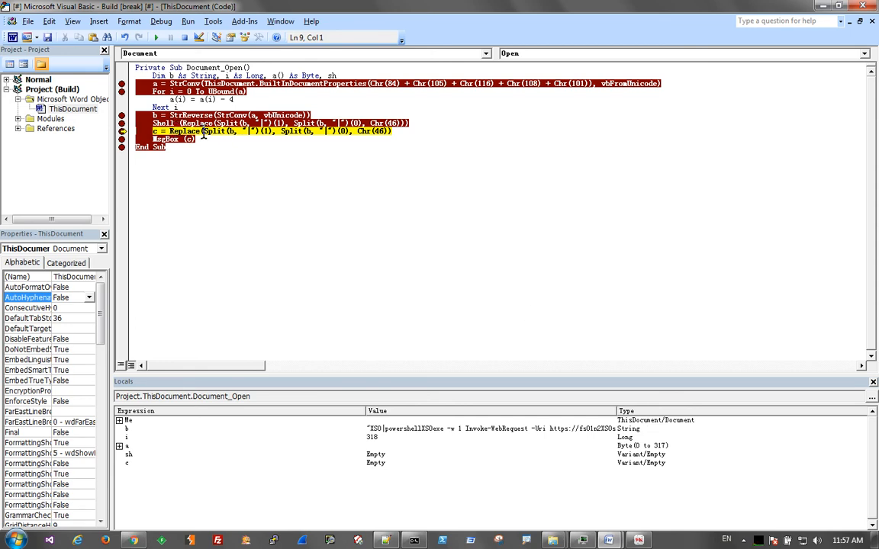
mouse_move(159, 36)
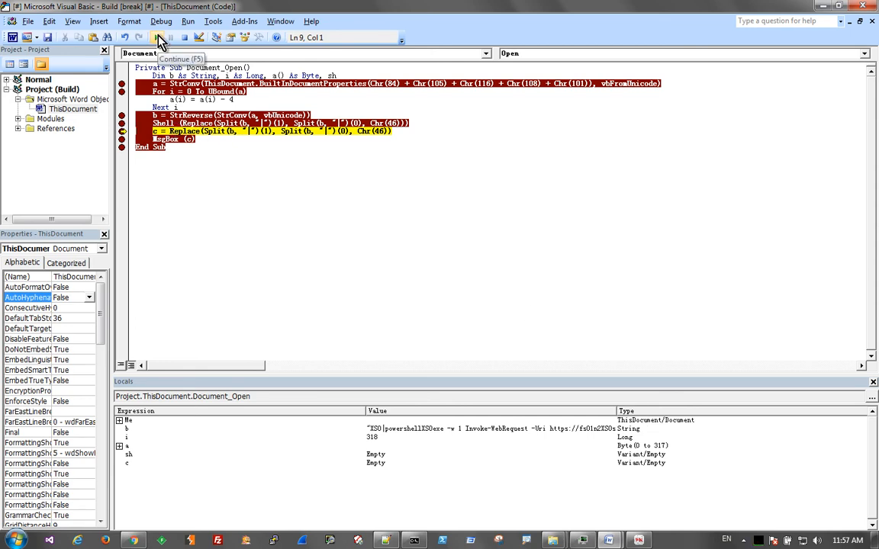
click(169, 37)
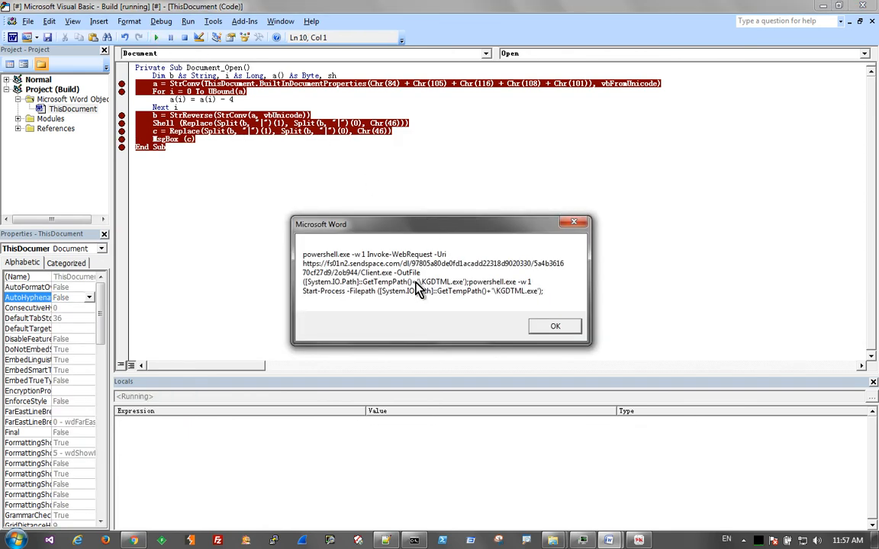
mouse_move(384, 446)
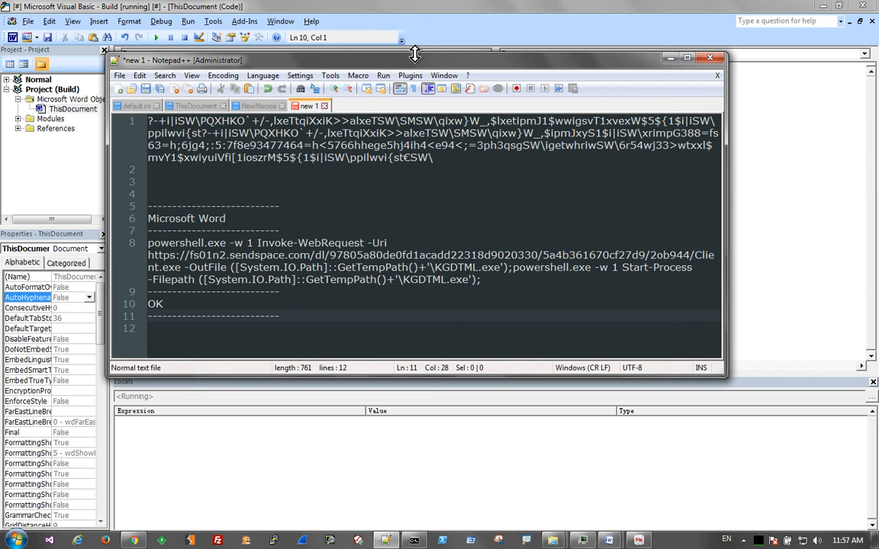
mouse_move(598, 37)
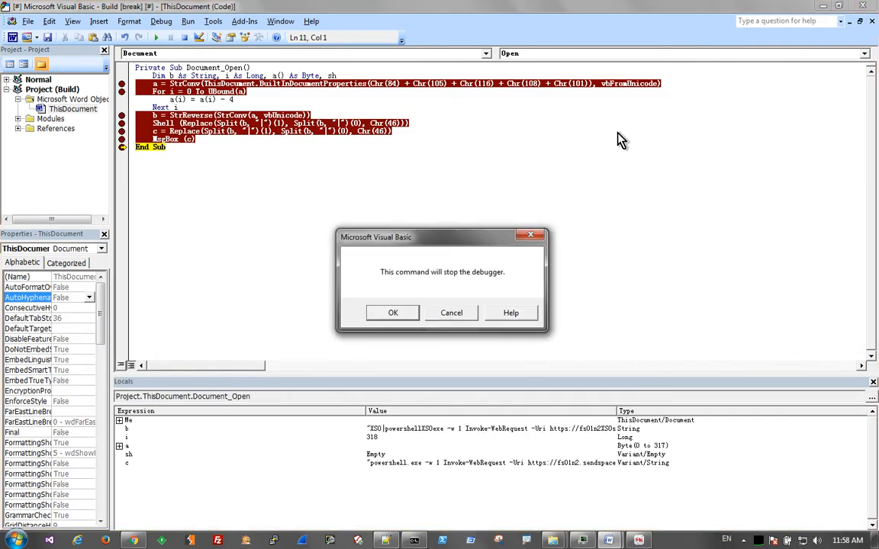
Step: Stop the VBA debugger, confirming the prompt, and return to build.doc in Word
click(394, 313)
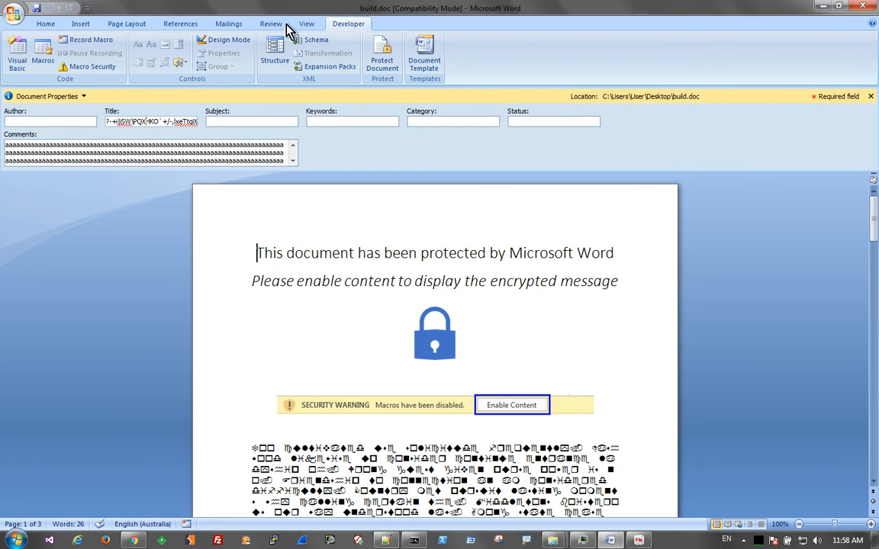
mouse_move(821, 11)
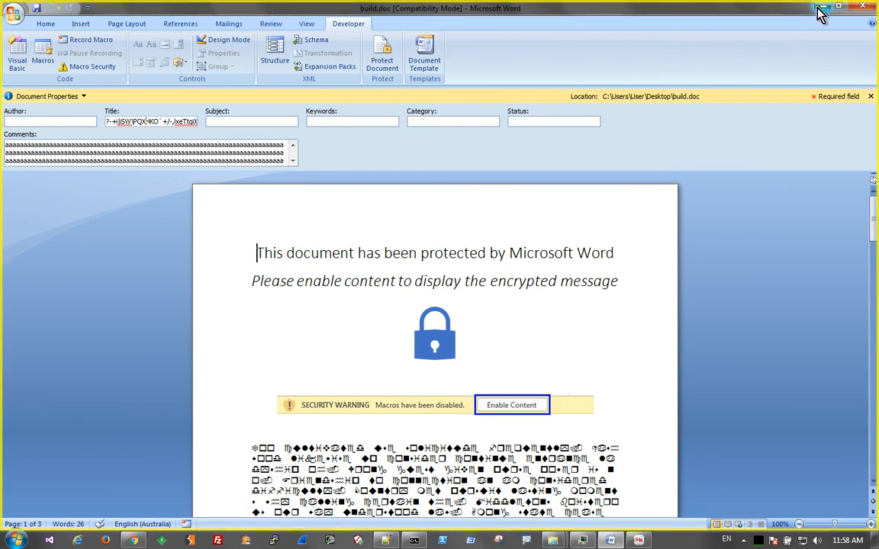